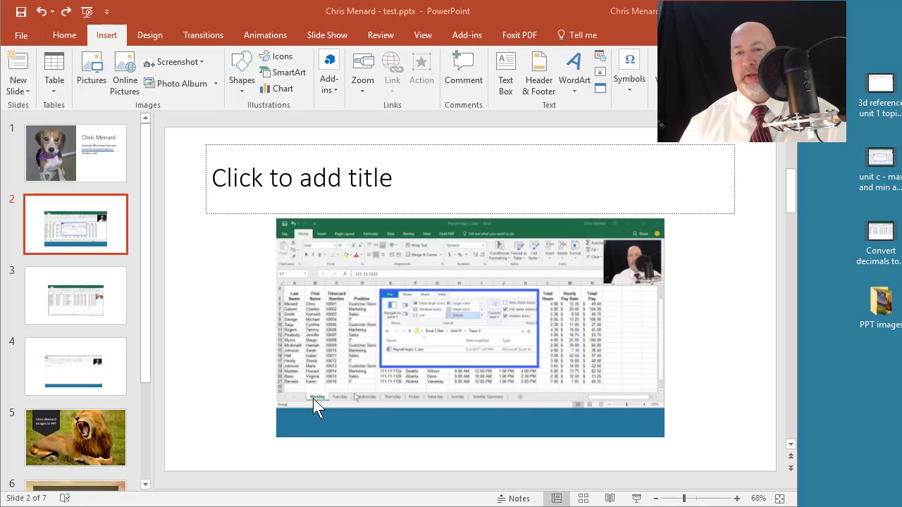
mouse_move(200, 246)
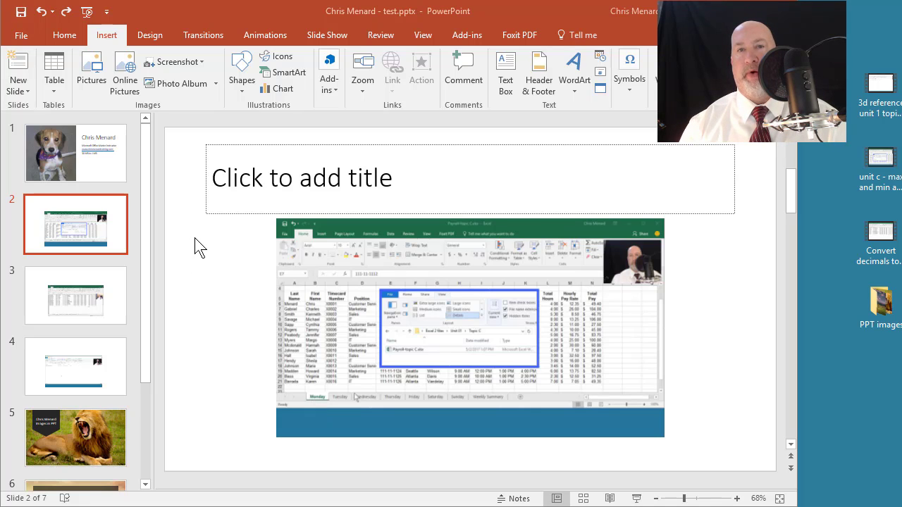
mouse_move(191, 246)
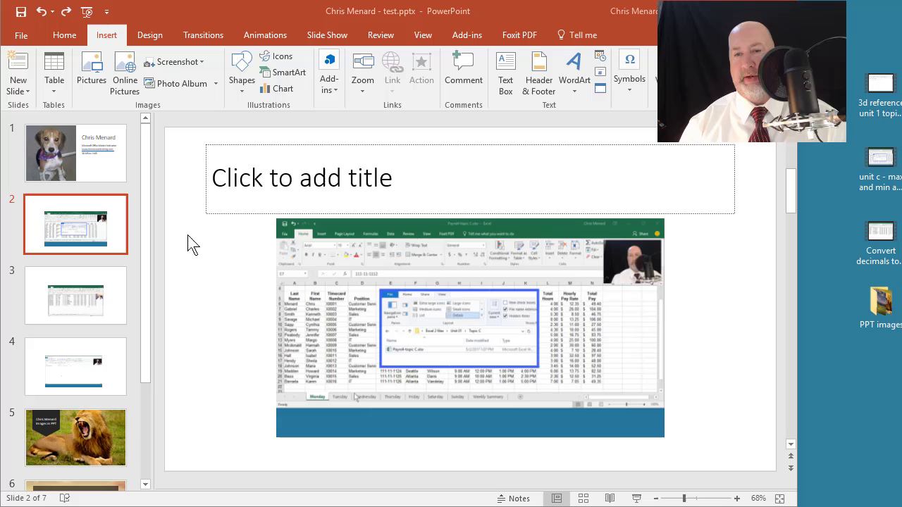
mouse_move(120, 183)
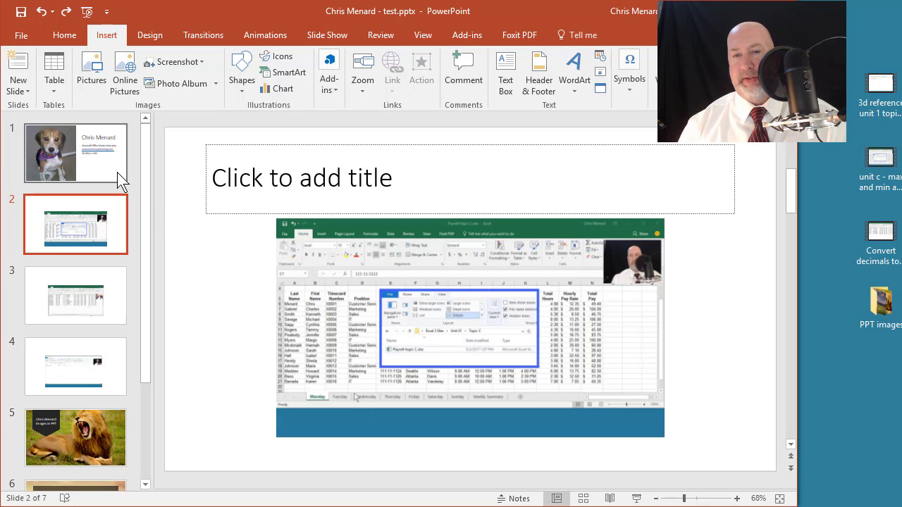
Step: Show the presentation's file info from the title slide, reporting 30.5 MB with 24 MB of media
click(76, 153)
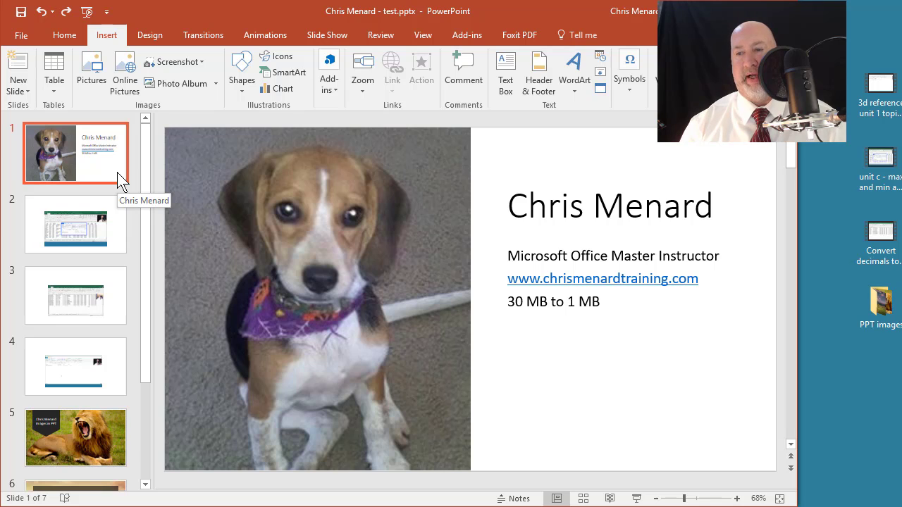
click(21, 34)
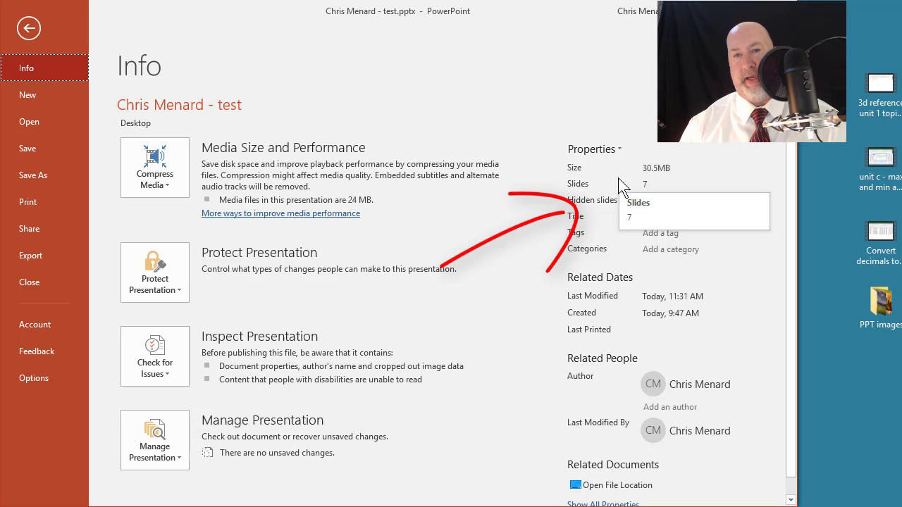
Step: Delete slide 2's embedded video and save, dropping the file to 20.3 MB
click(29, 28)
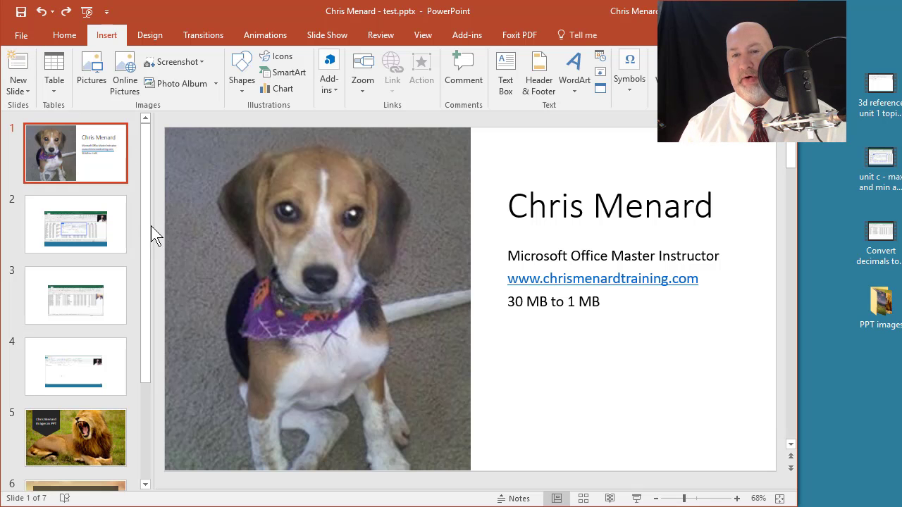
click(76, 225)
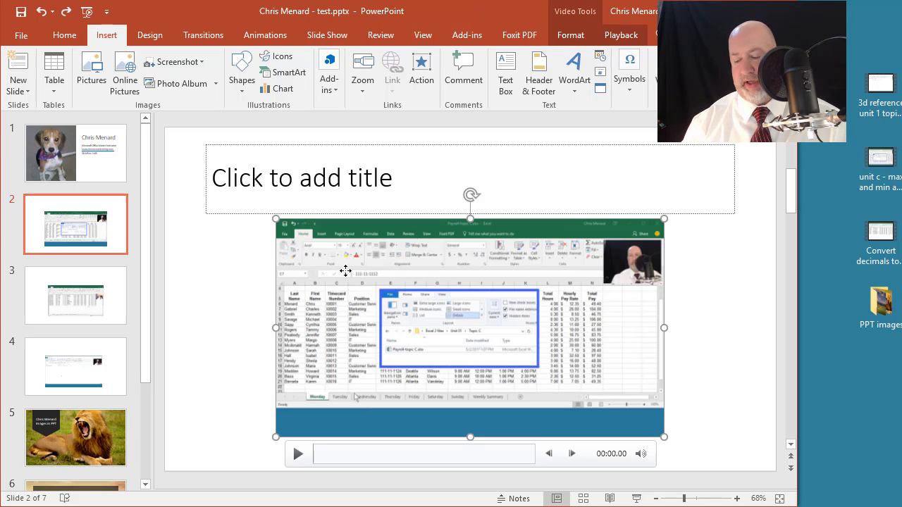
key(Delete)
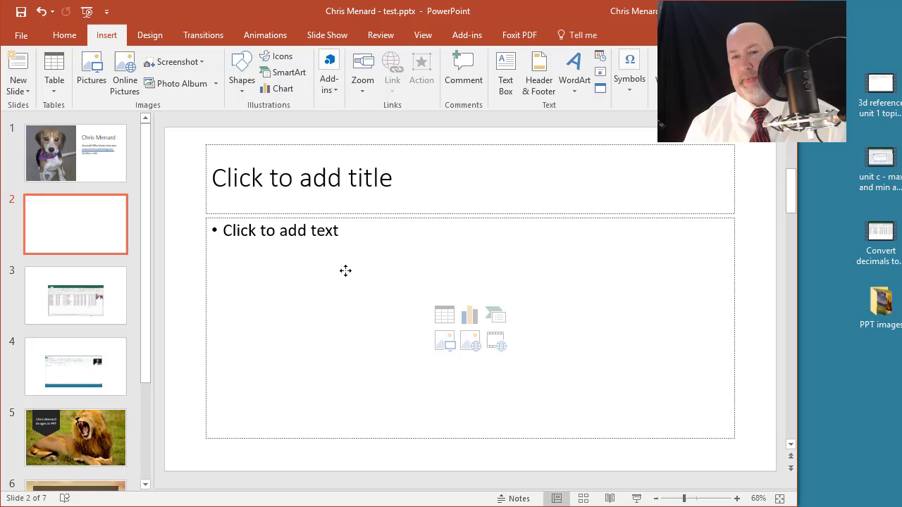
mouse_move(21, 34)
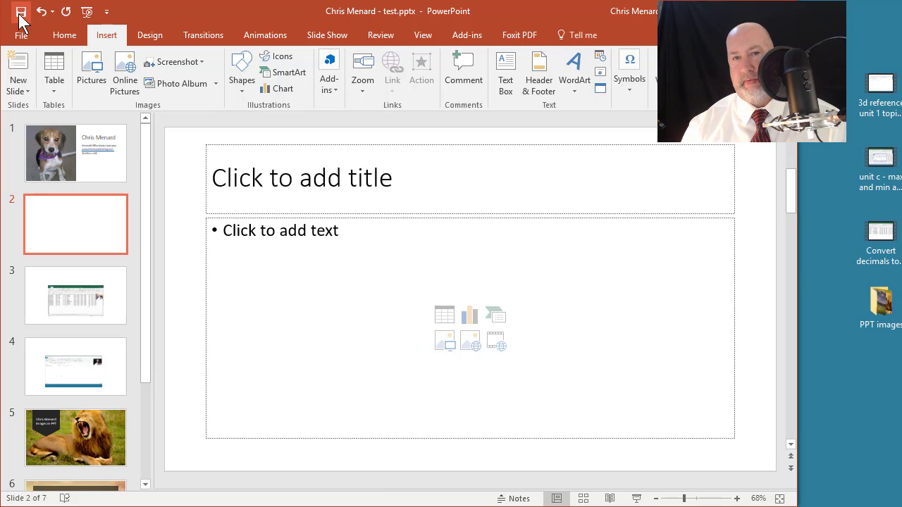
click(21, 34)
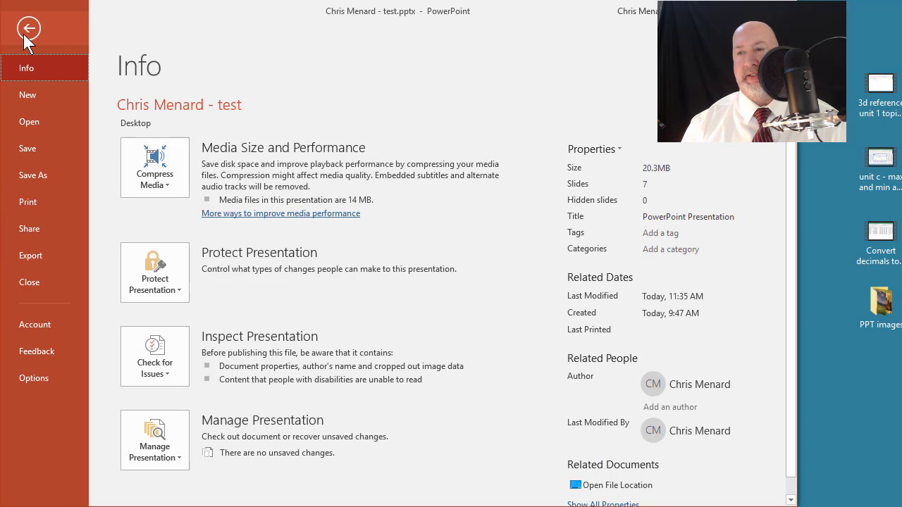
click(28, 28)
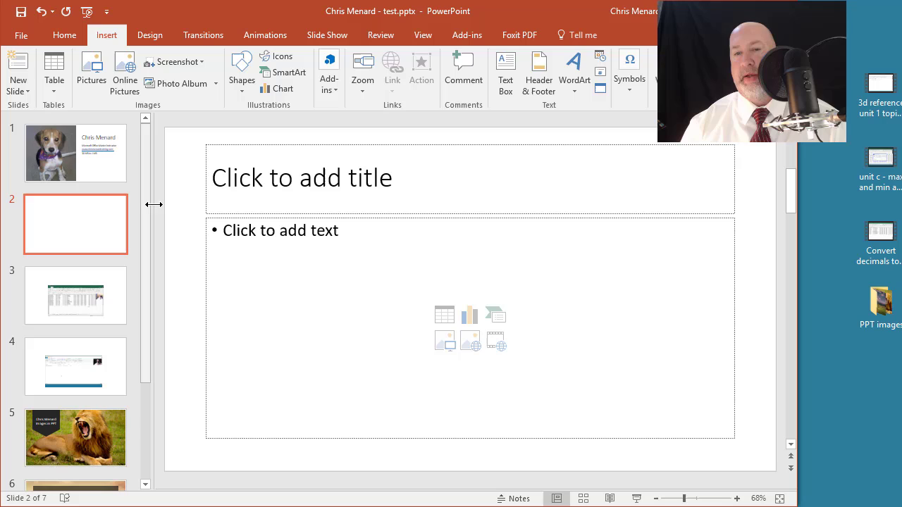
mouse_move(124, 238)
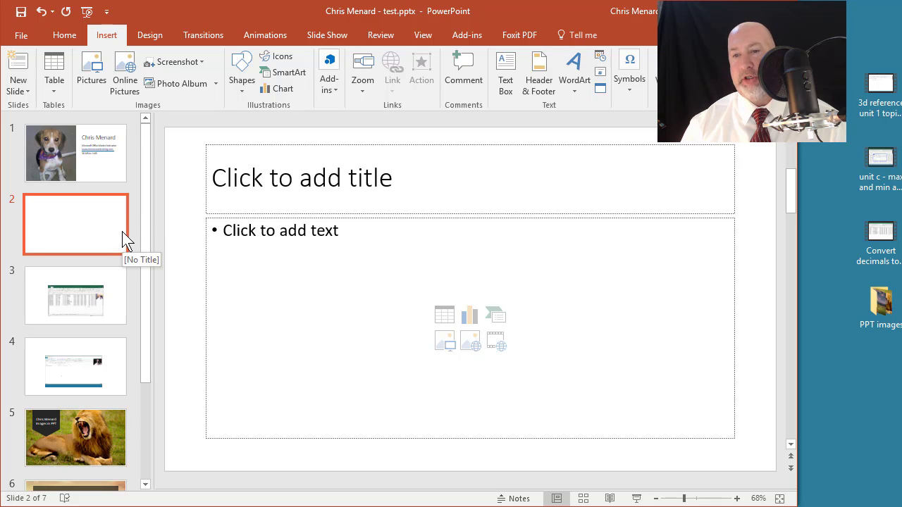
mouse_move(440, 265)
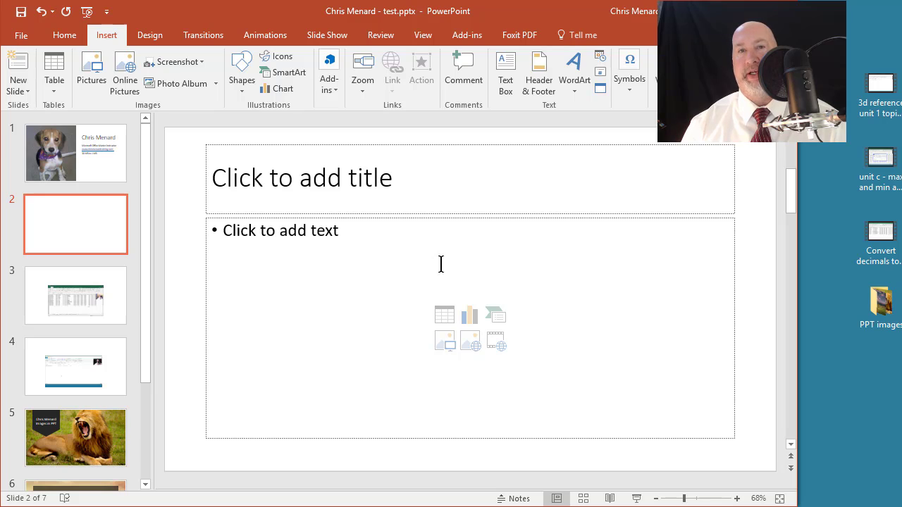
mouse_move(631, 238)
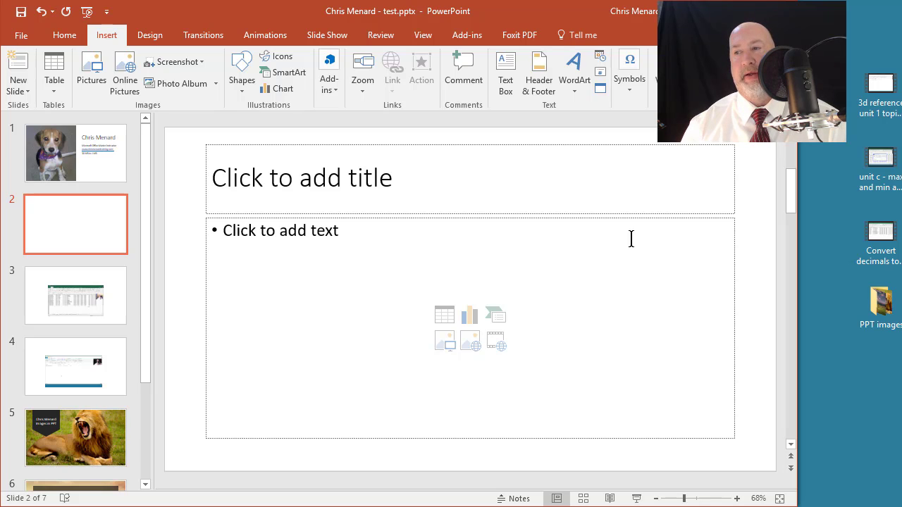
mouse_move(769, 192)
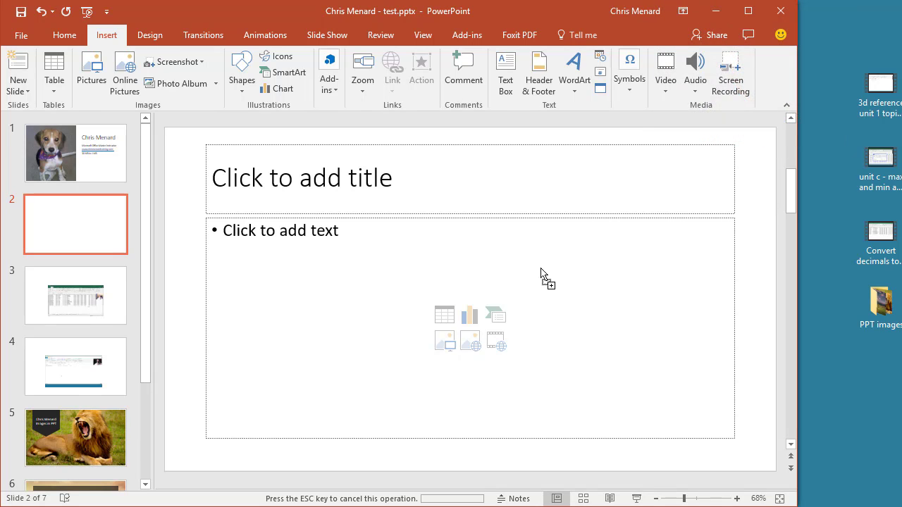
Step: Undo the video deletion on slide 2 and verify the file info reads 30.5 MB again
click(496, 340)
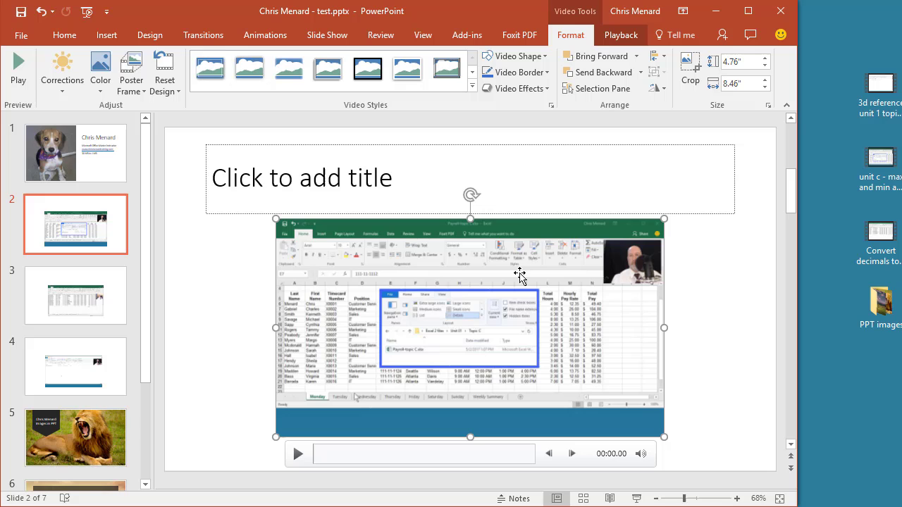
mouse_move(183, 221)
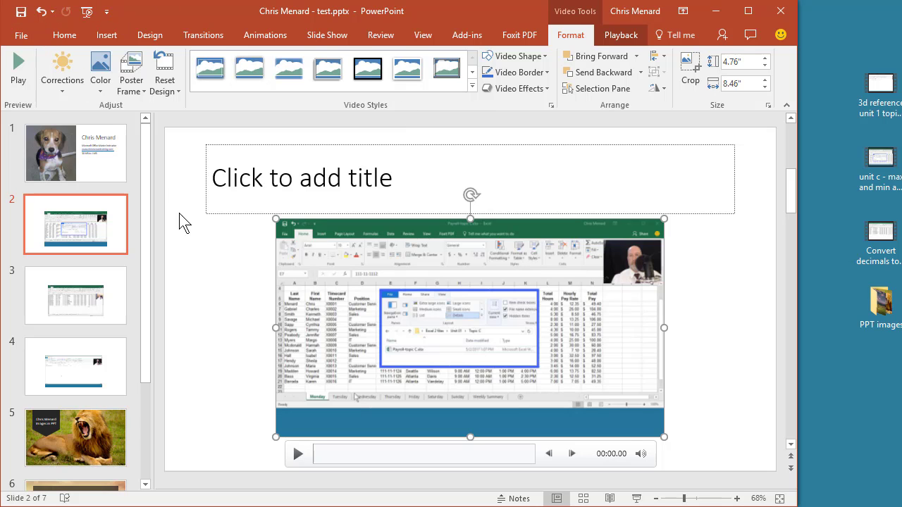
click(76, 294)
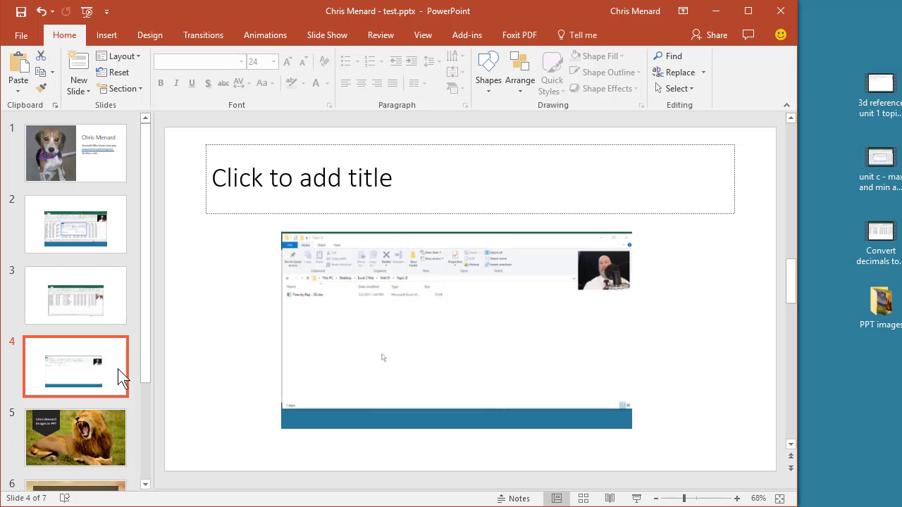
click(76, 224)
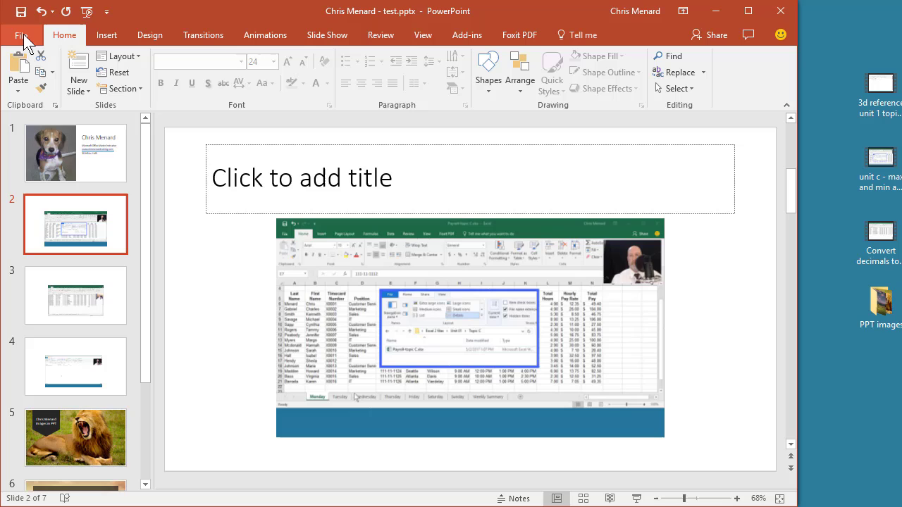
click(22, 33)
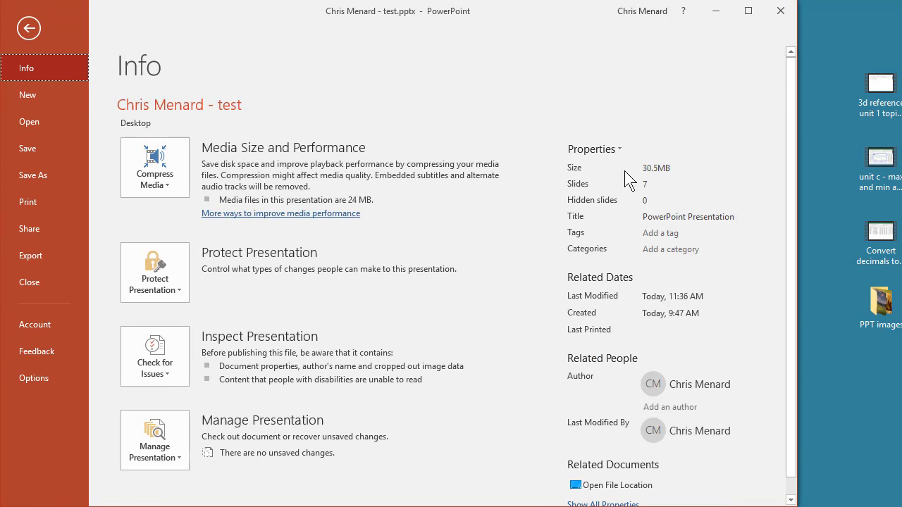
mouse_move(606, 172)
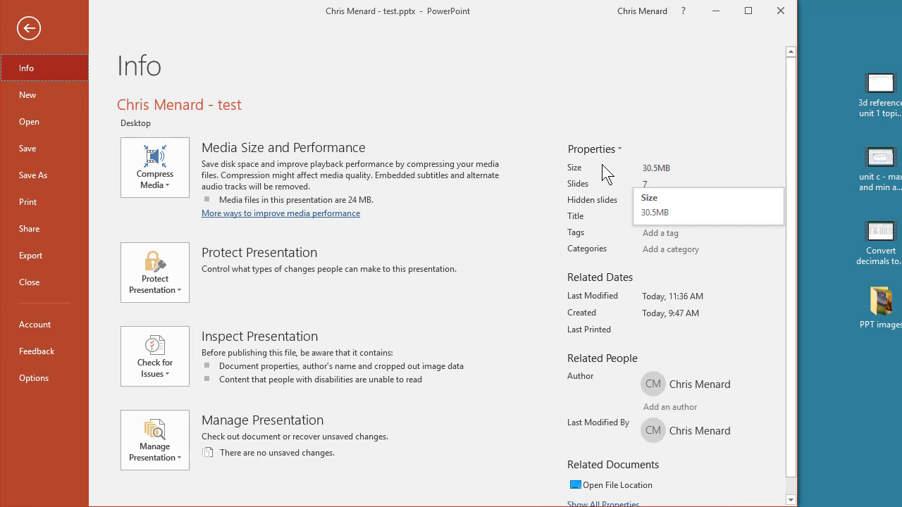
click(28, 28)
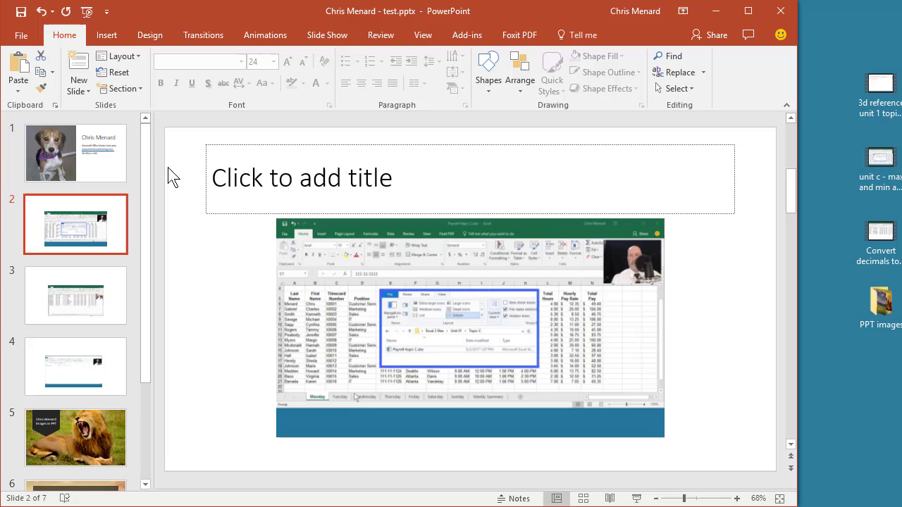
mouse_move(293, 253)
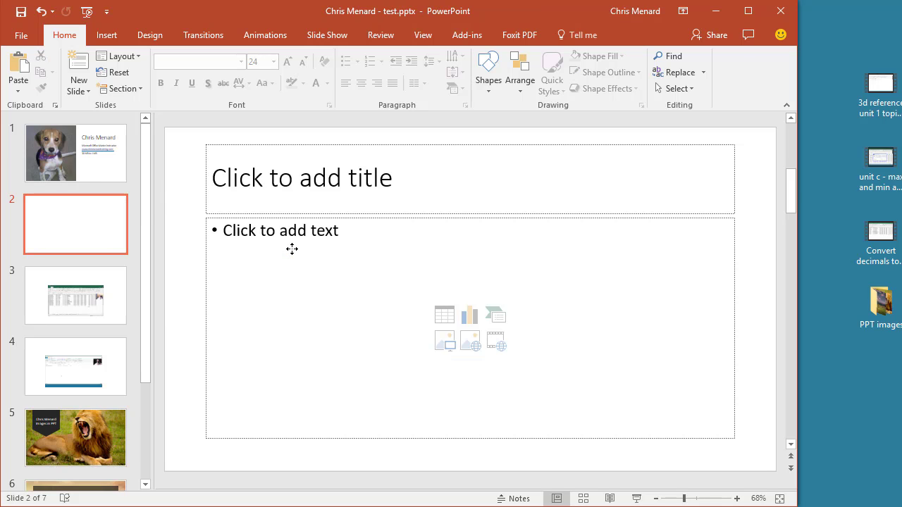
mouse_move(118, 316)
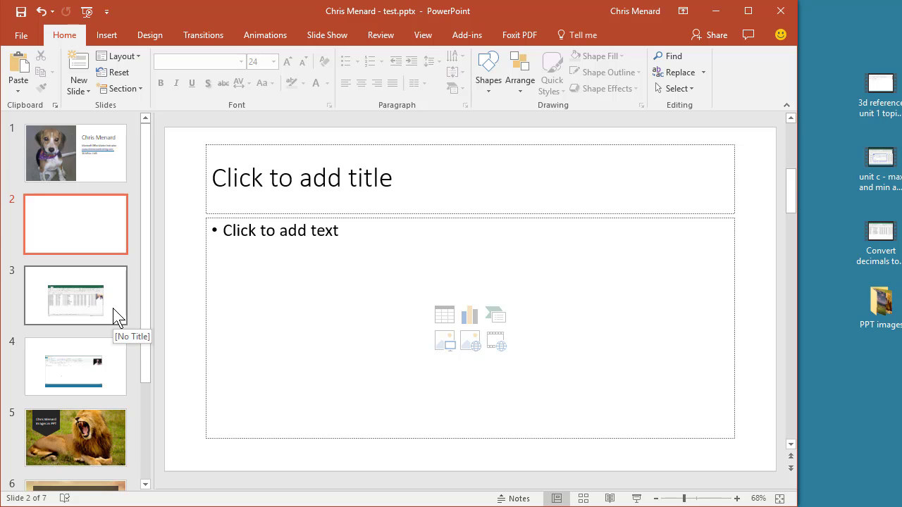
mouse_move(500, 181)
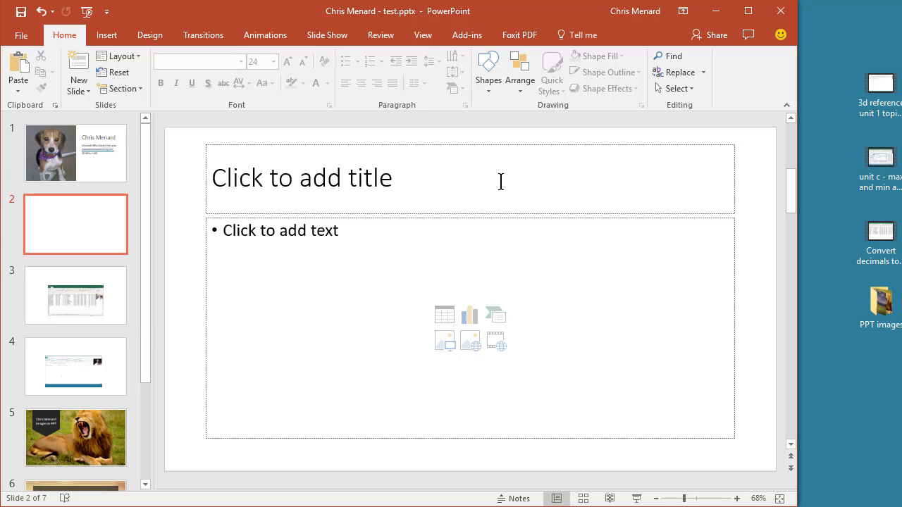
Step: With slide 2's video deleted again, show the Insert ribbon's video options
click(107, 34)
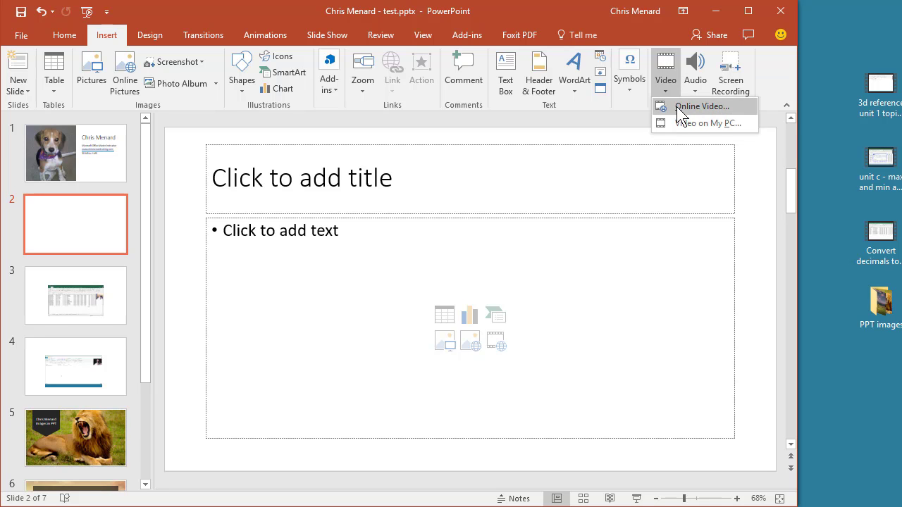
Step: Insert the first YouTube result for 'chris menard odd and even' as an online video on slide 2
click(702, 106)
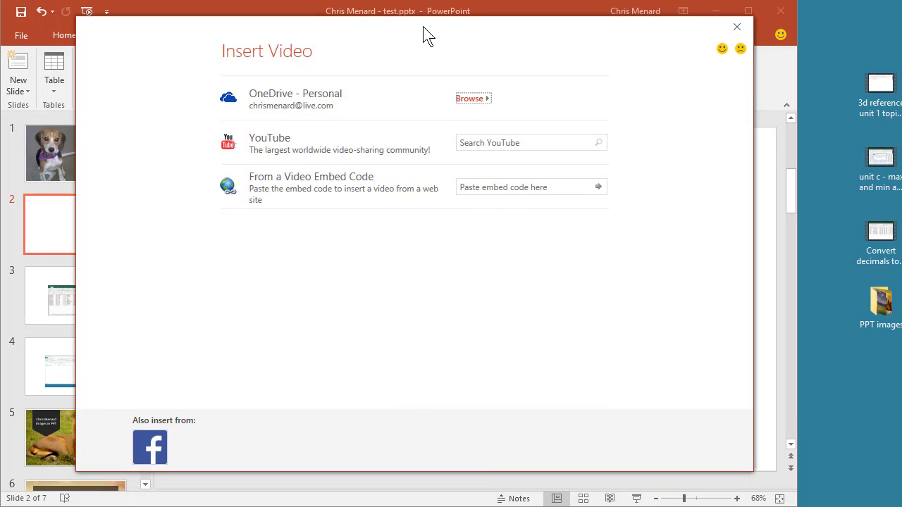
mouse_move(322, 115)
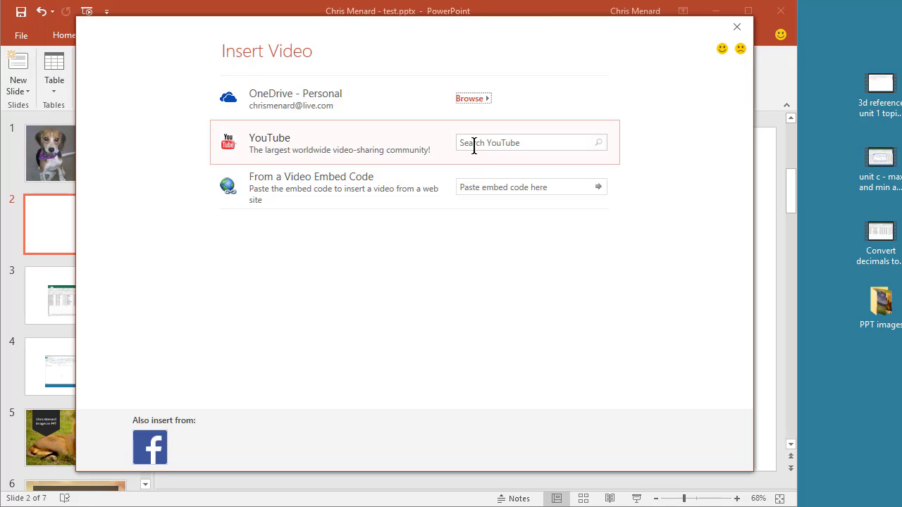
text(chri)
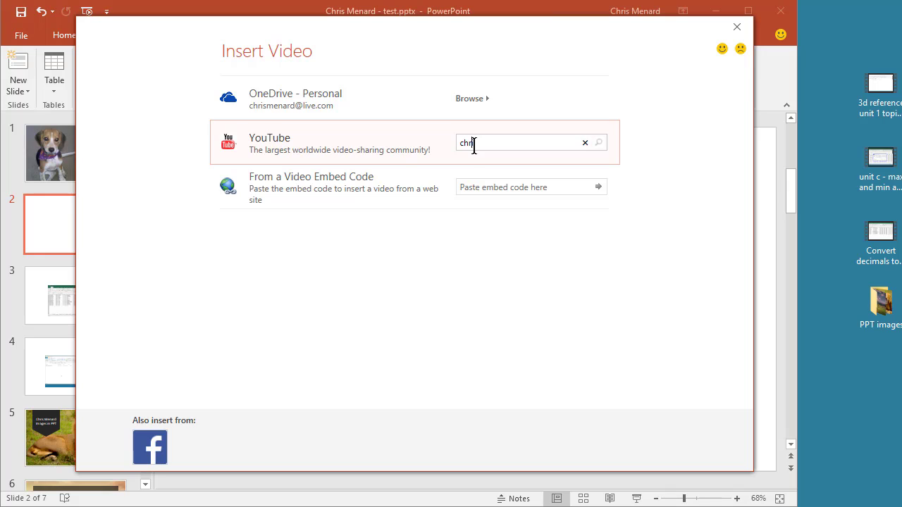
text(menard odd)
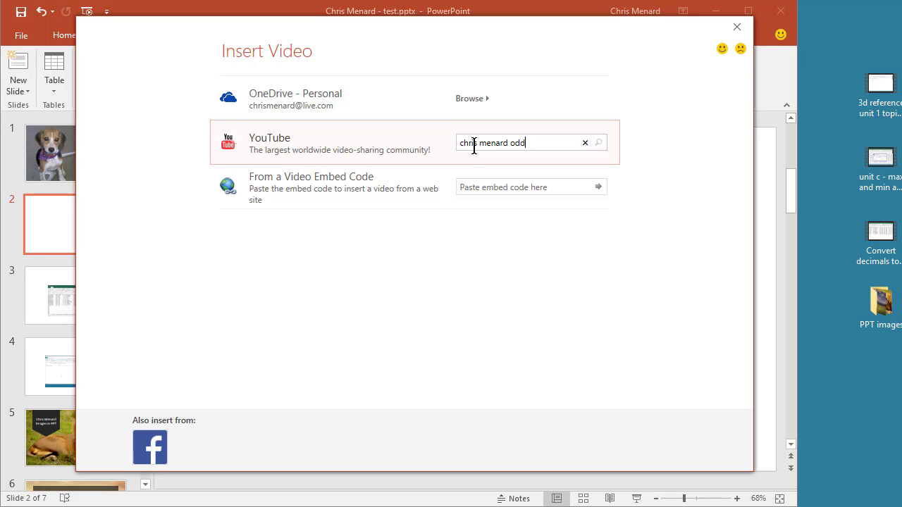
text(and even)
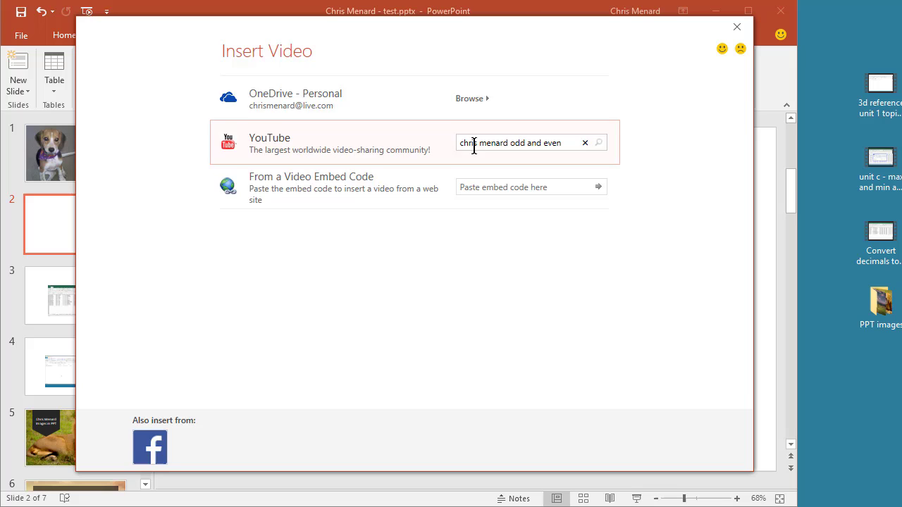
click(597, 143)
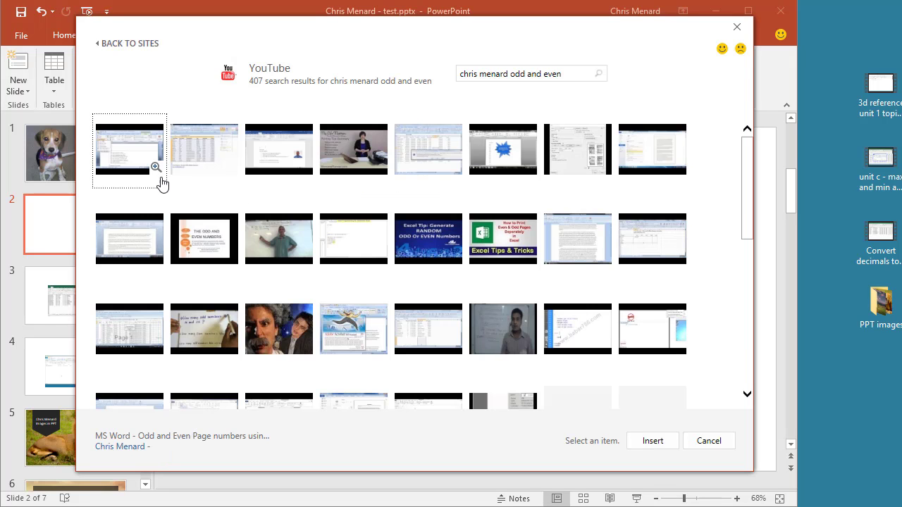
click(130, 150)
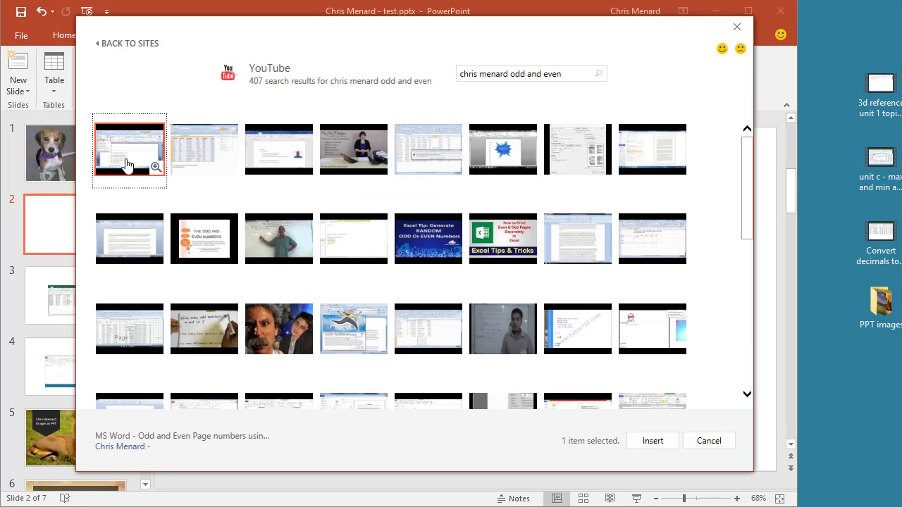
click(651, 440)
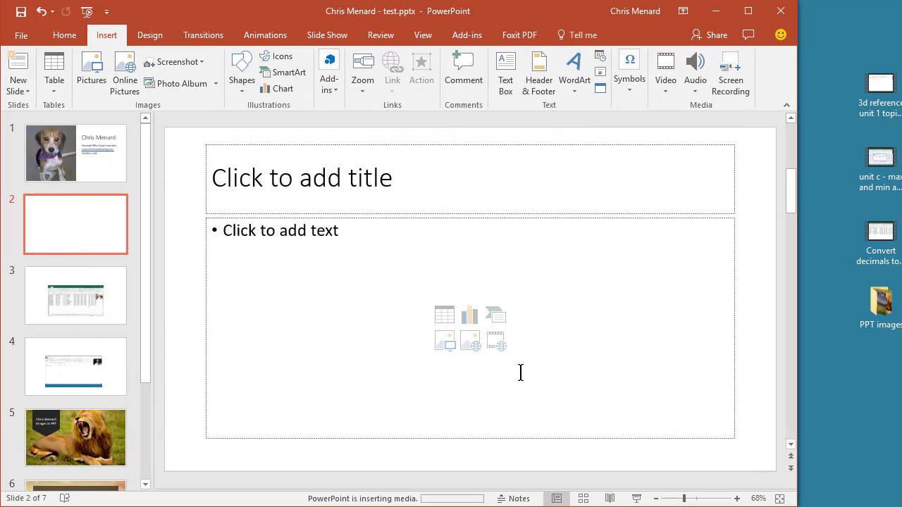
Step: Enlarge the online video and crop away the black bands above and below its frame
click(496, 341)
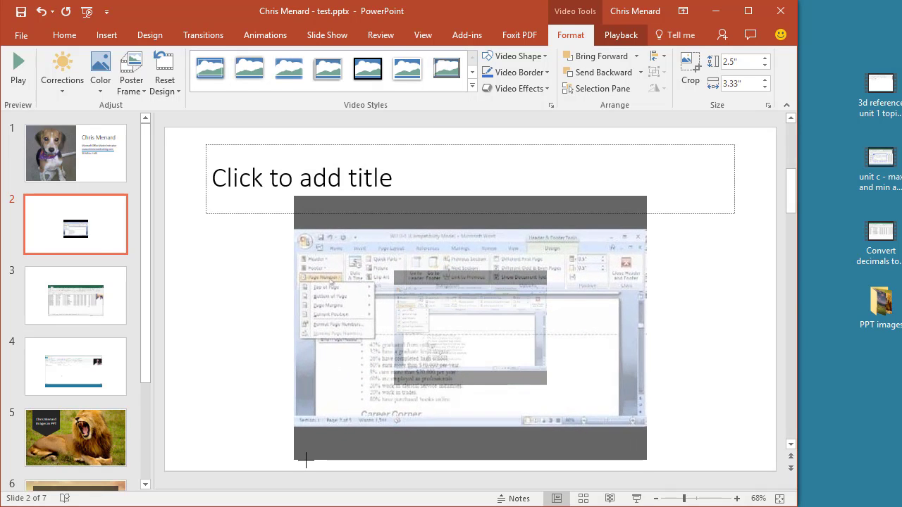
click(470, 327)
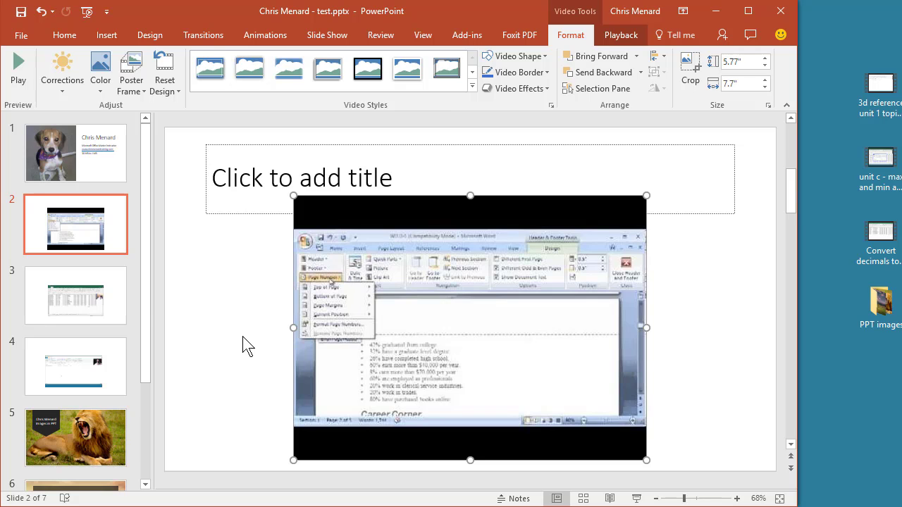
mouse_move(690, 68)
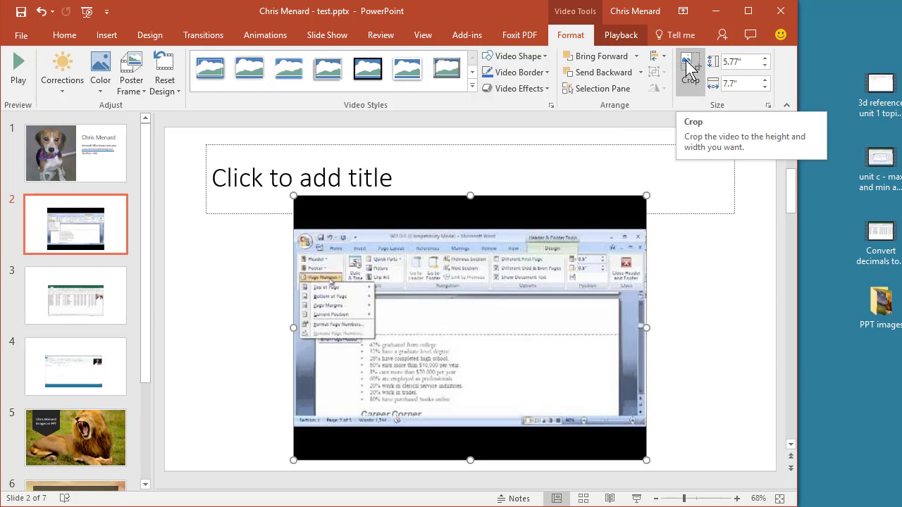
click(691, 68)
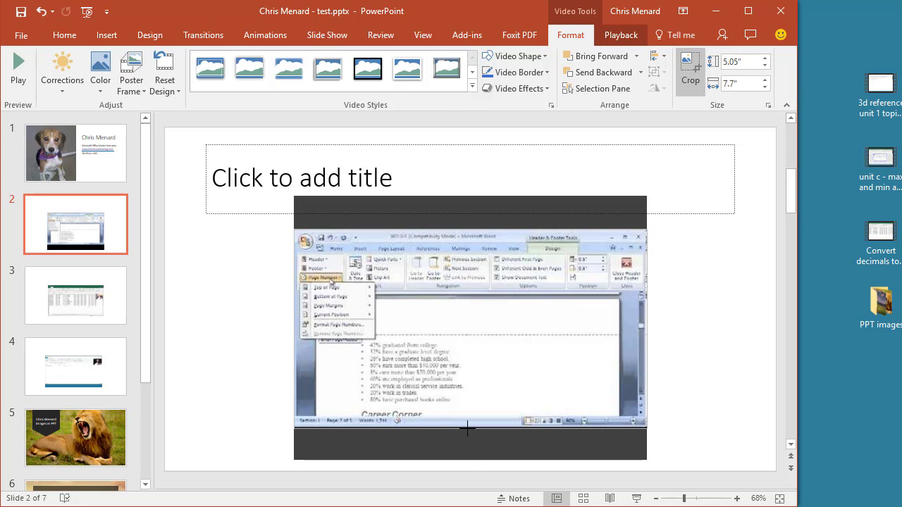
click(690, 65)
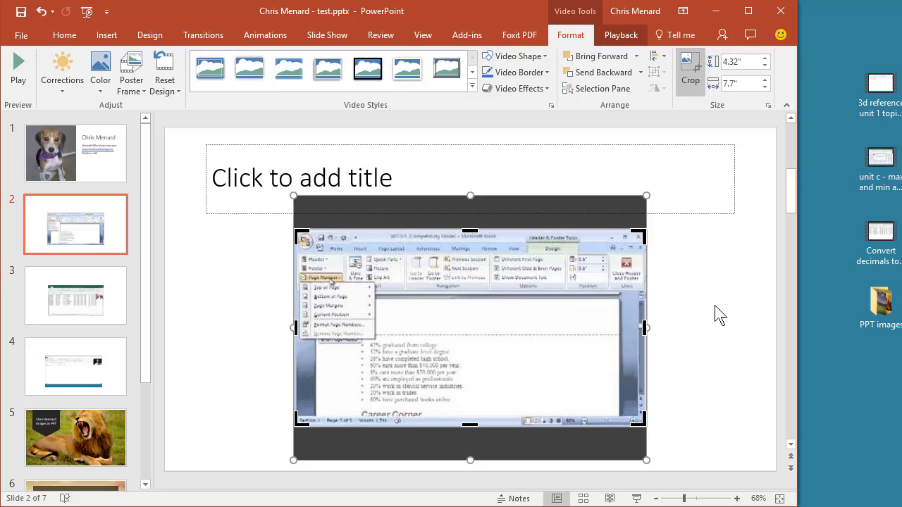
click(690, 68)
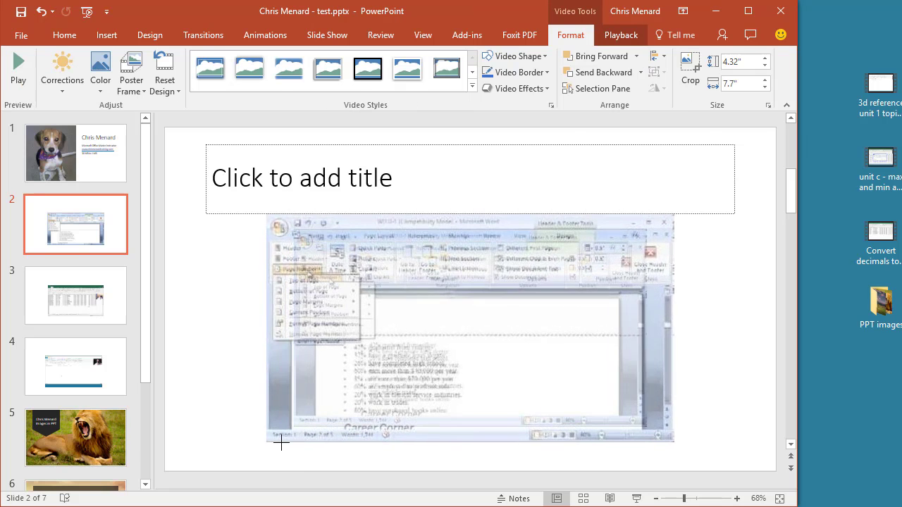
click(209, 347)
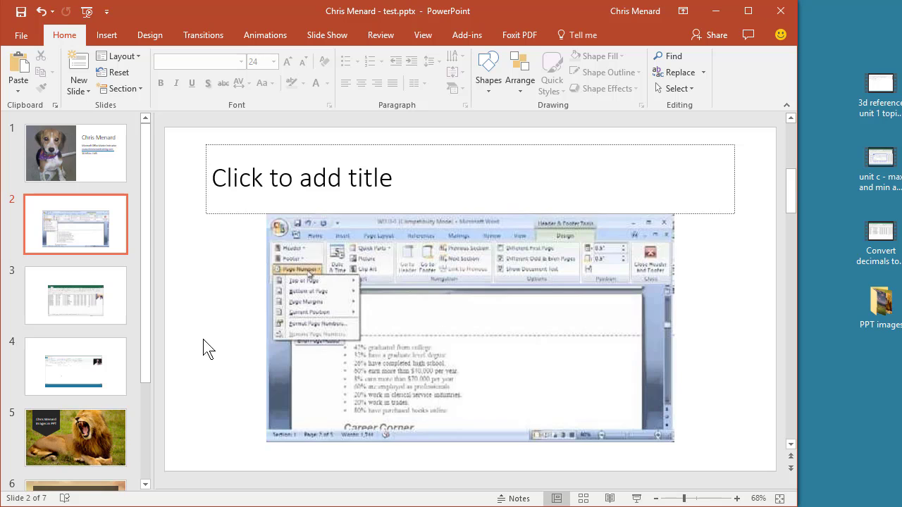
mouse_move(213, 347)
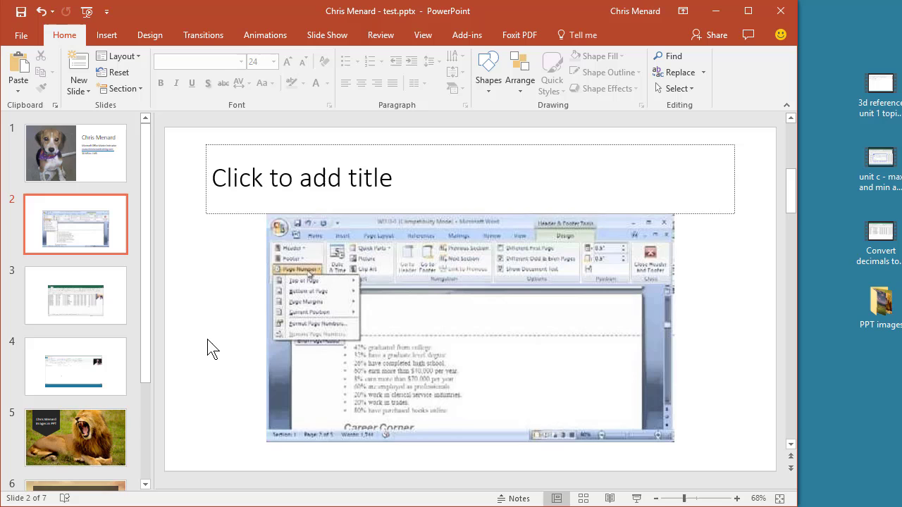
Step: Delete the embedded videos on slides 3 and 4, save, and confirm the file is 4.99 MB
click(76, 296)
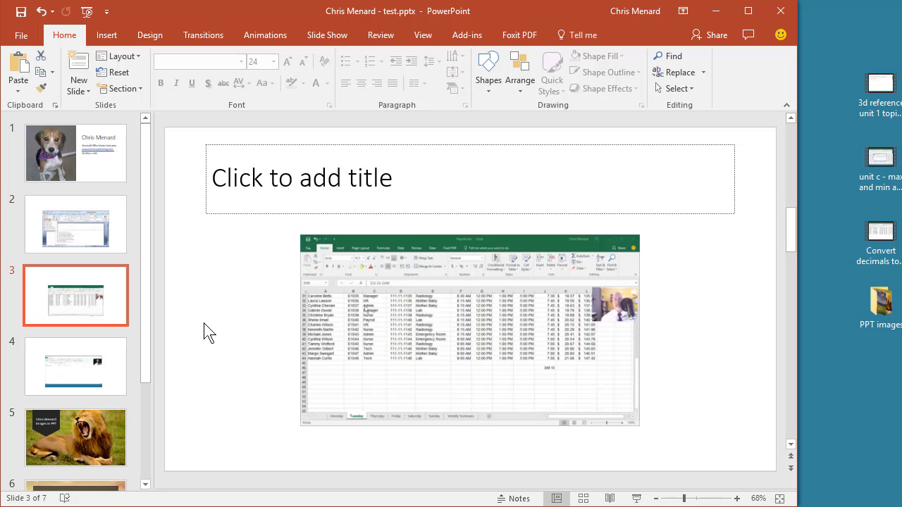
click(471, 330)
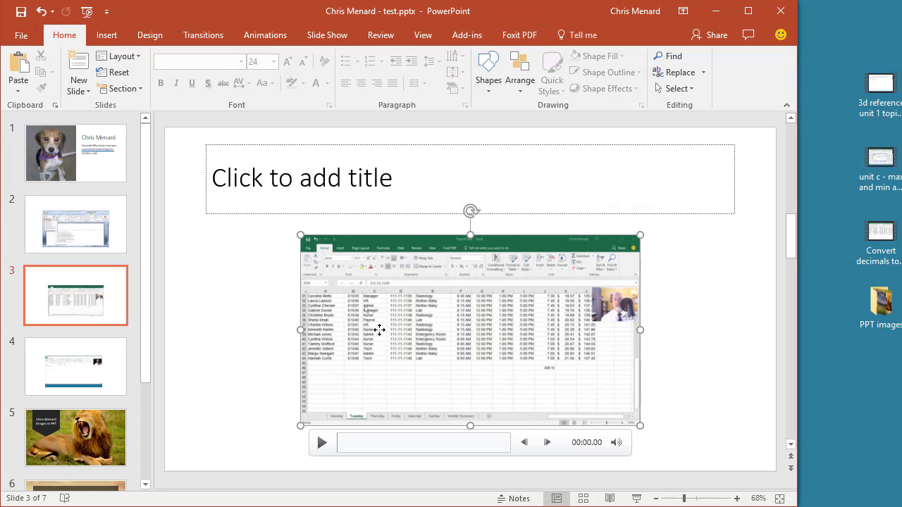
click(76, 367)
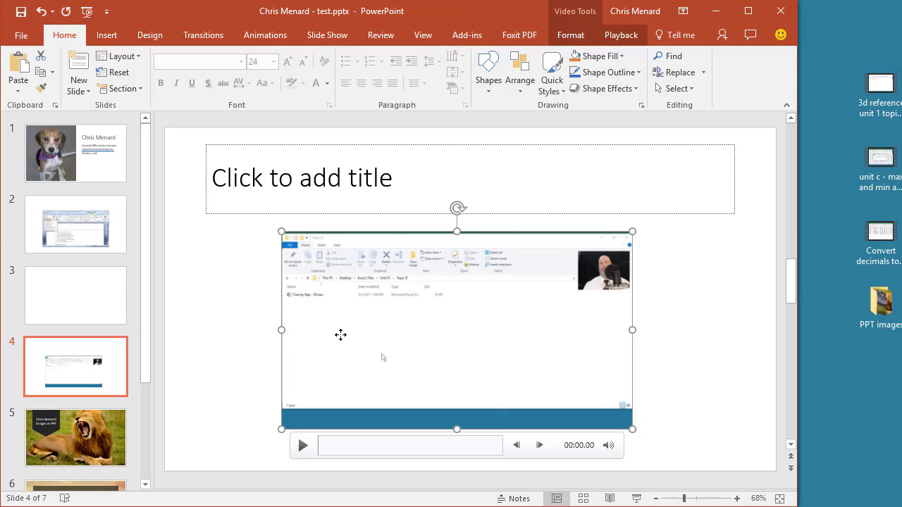
key(delete)
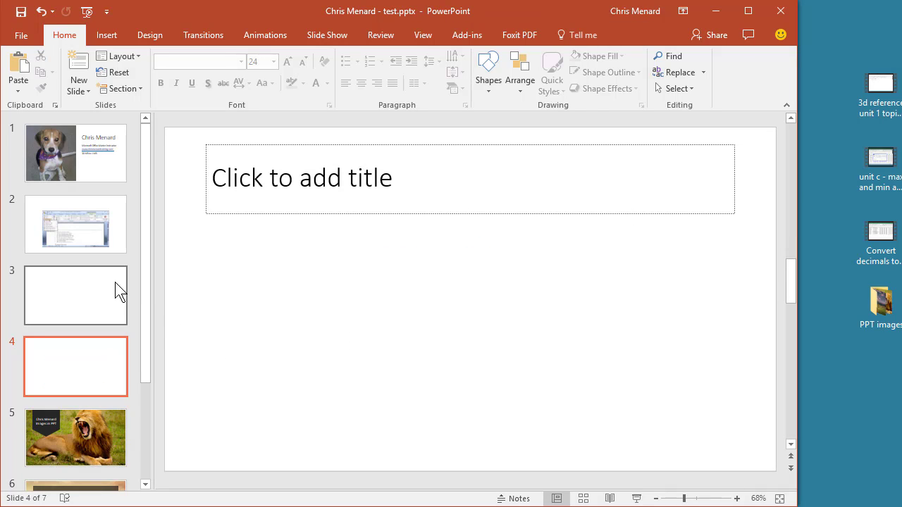
mouse_move(116, 303)
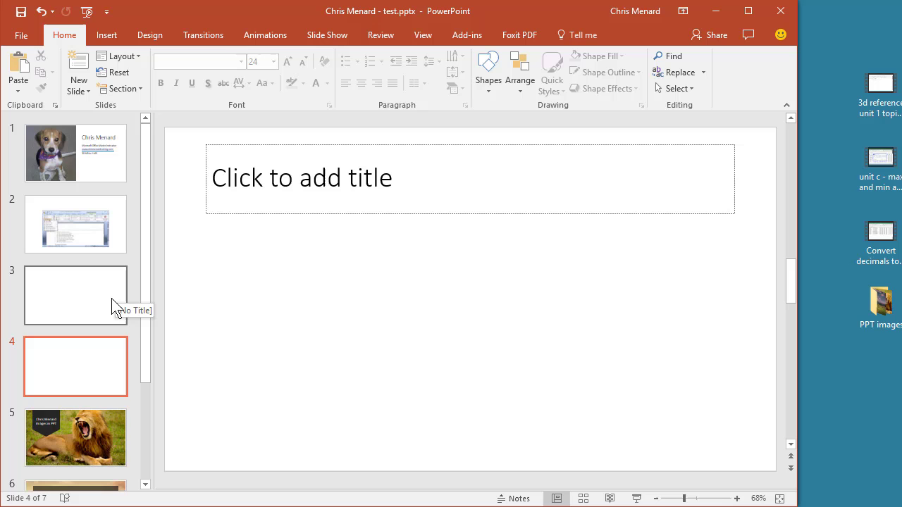
key(ctrl+s)
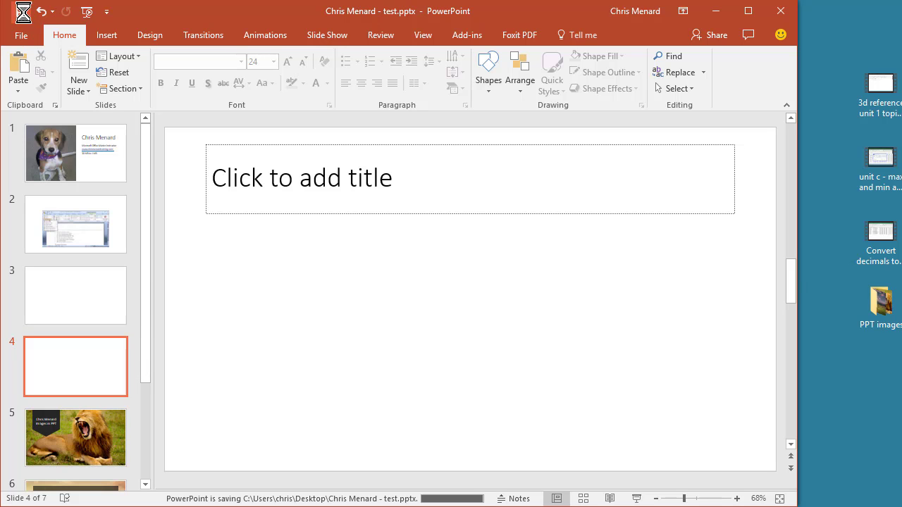
click(21, 34)
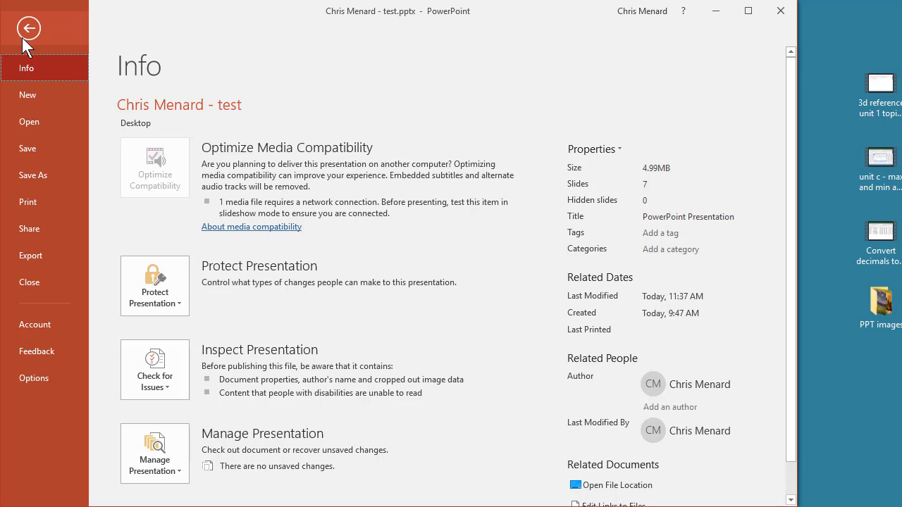
click(29, 28)
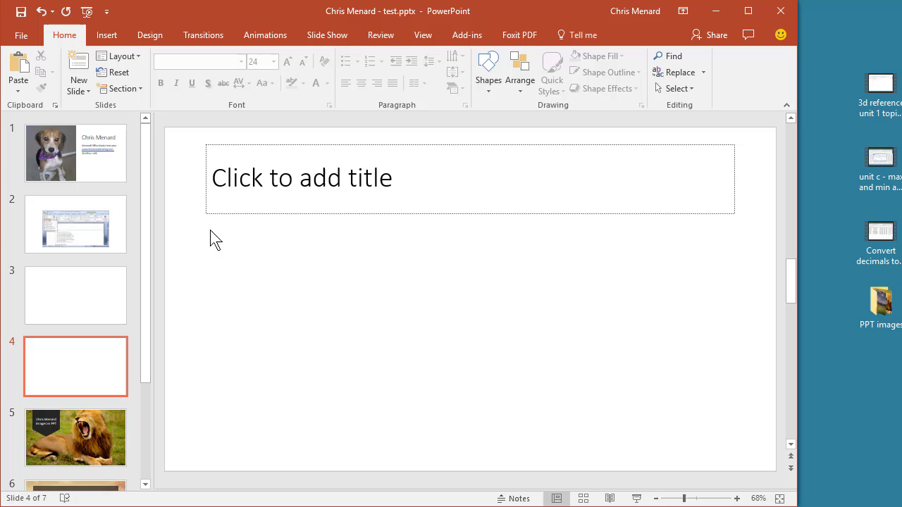
mouse_move(172, 345)
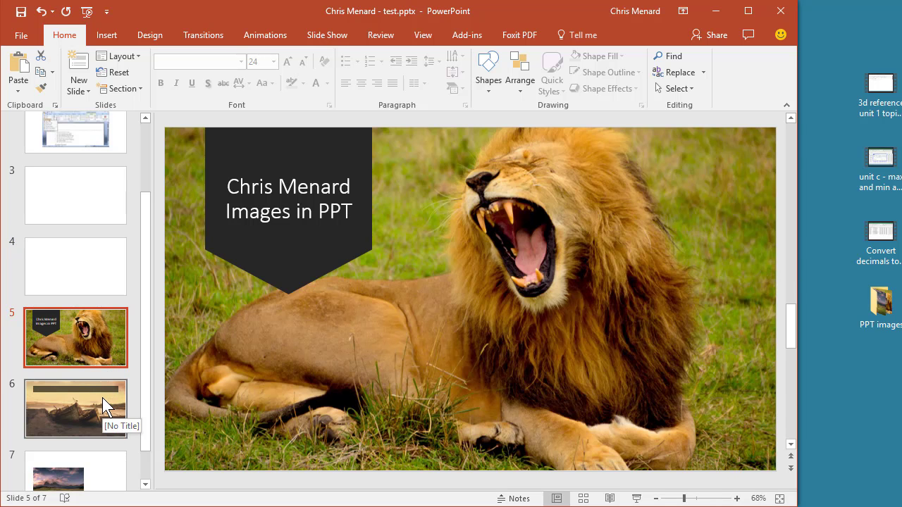
Step: Go to slide 6 showing the wrecked boats on the shore
click(76, 409)
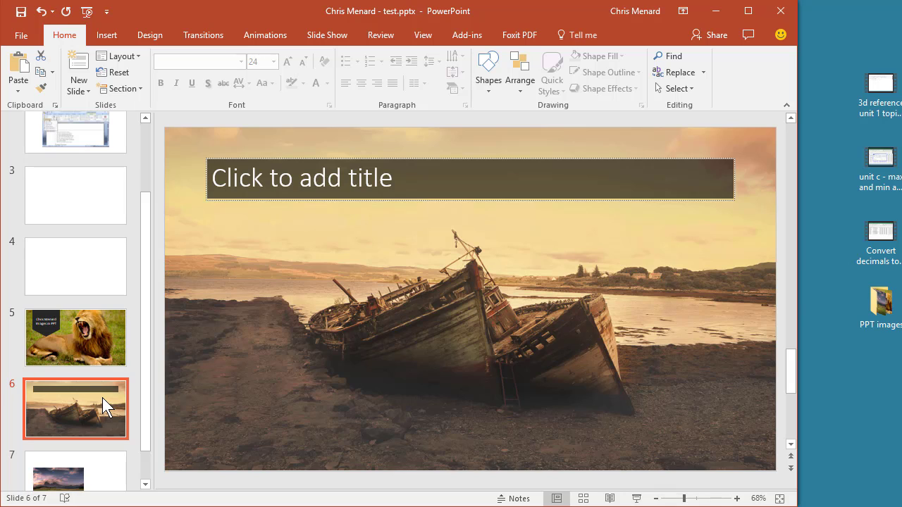
mouse_move(147, 120)
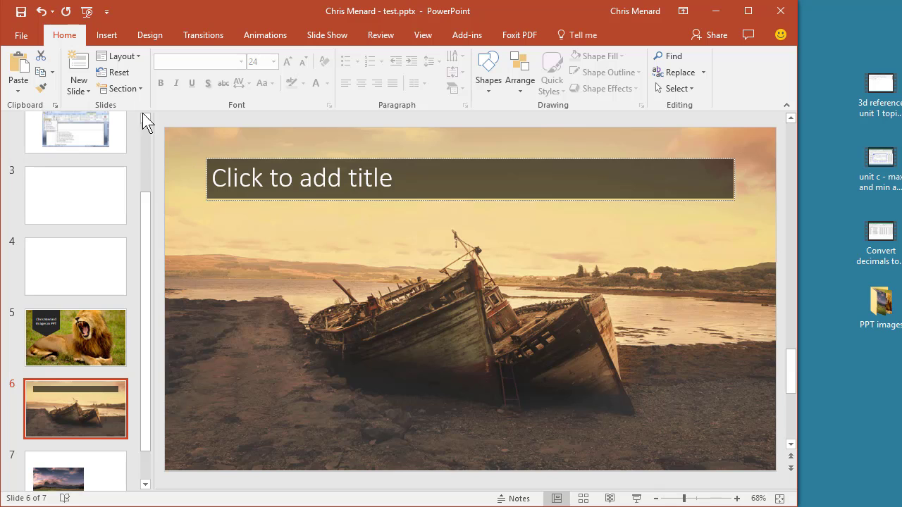
Step: Create a Photo Album presentation from all five pictures in the PPT images folder
click(107, 34)
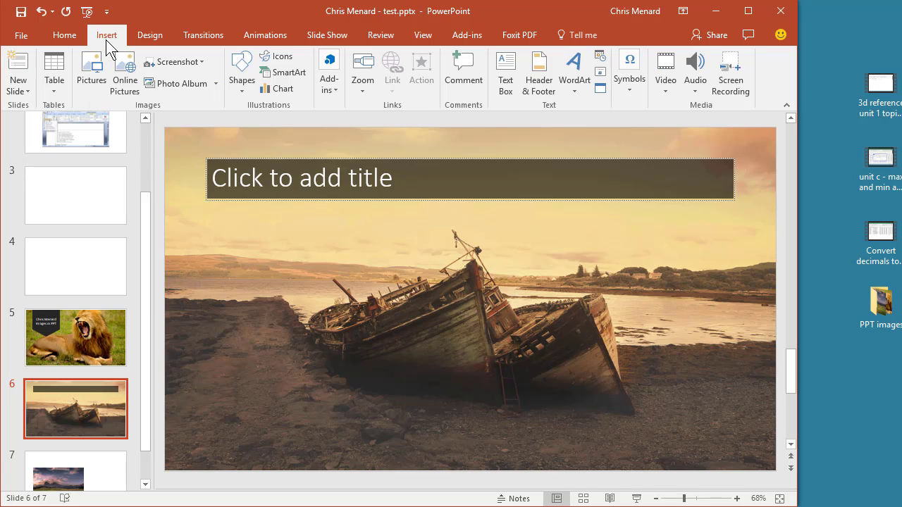
mouse_move(176, 83)
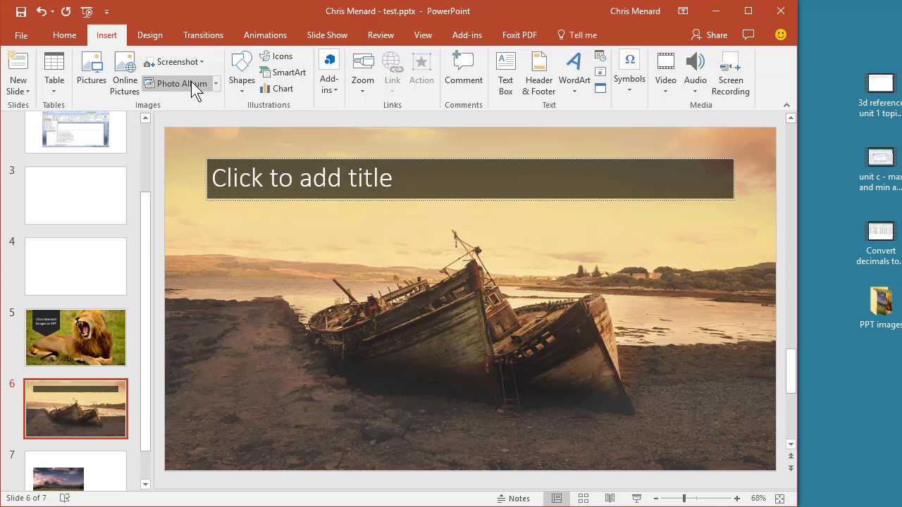
click(175, 83)
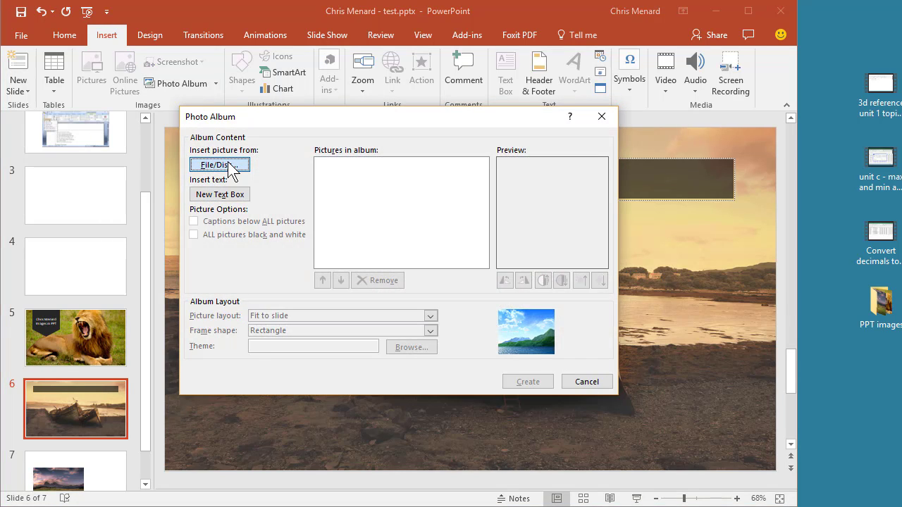
click(220, 165)
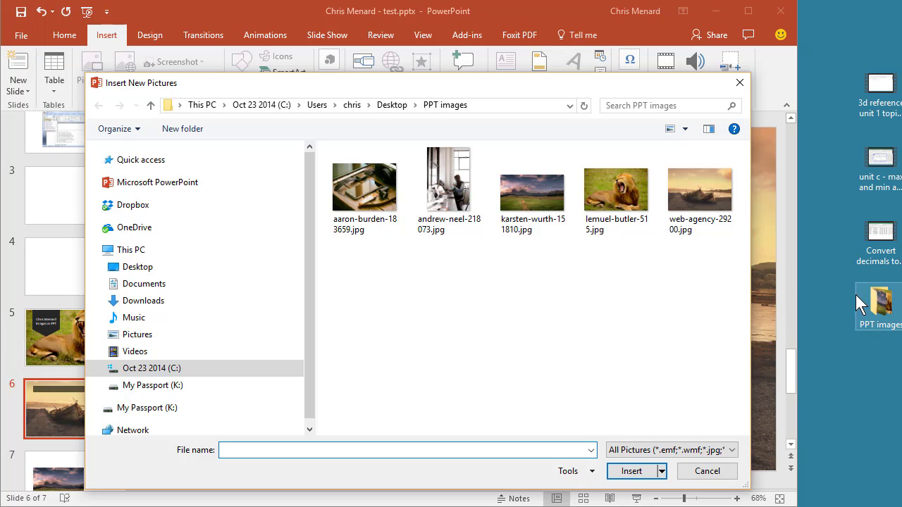
mouse_move(493, 274)
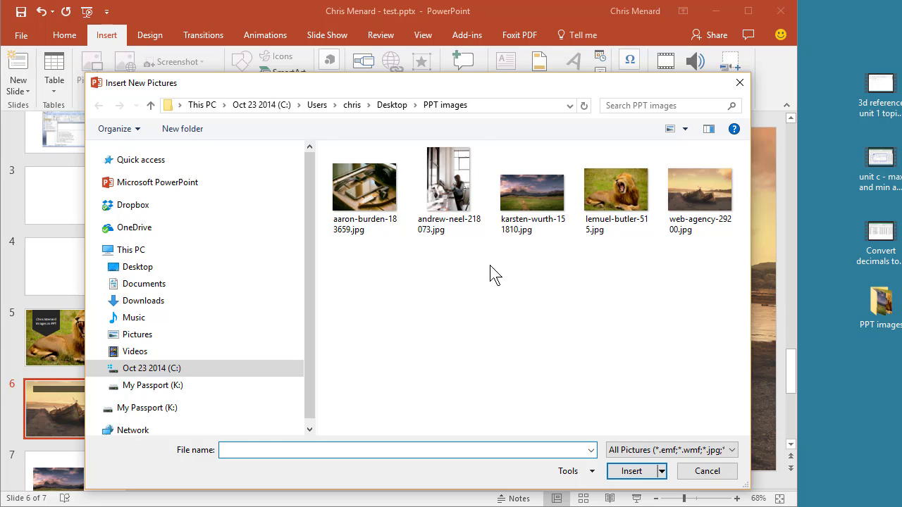
key(ctrl+a)
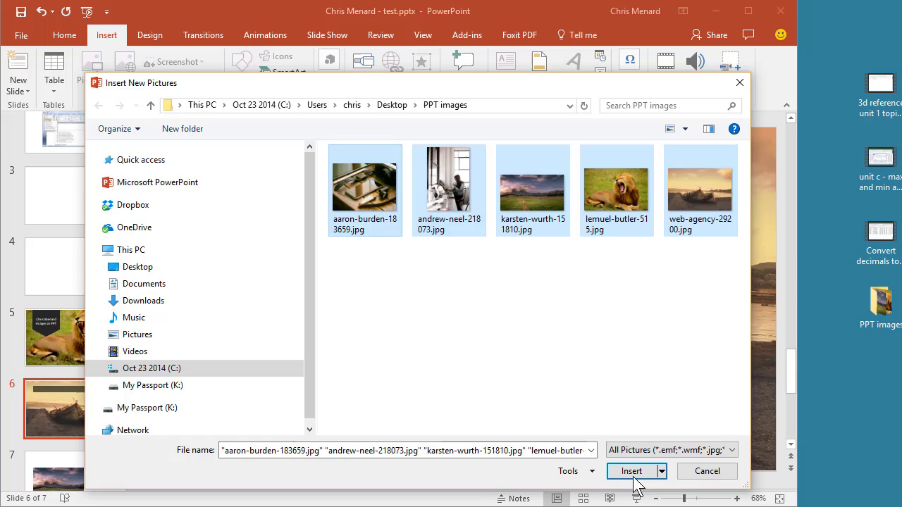
click(631, 471)
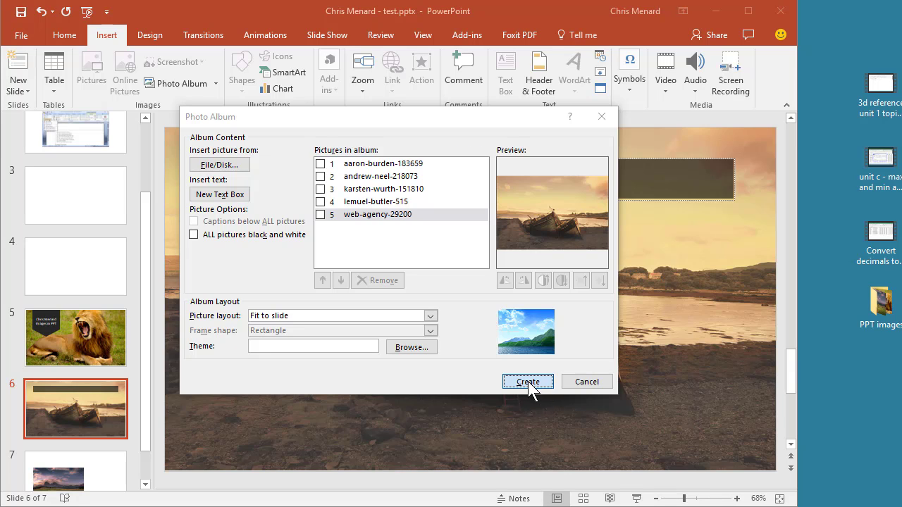
click(528, 381)
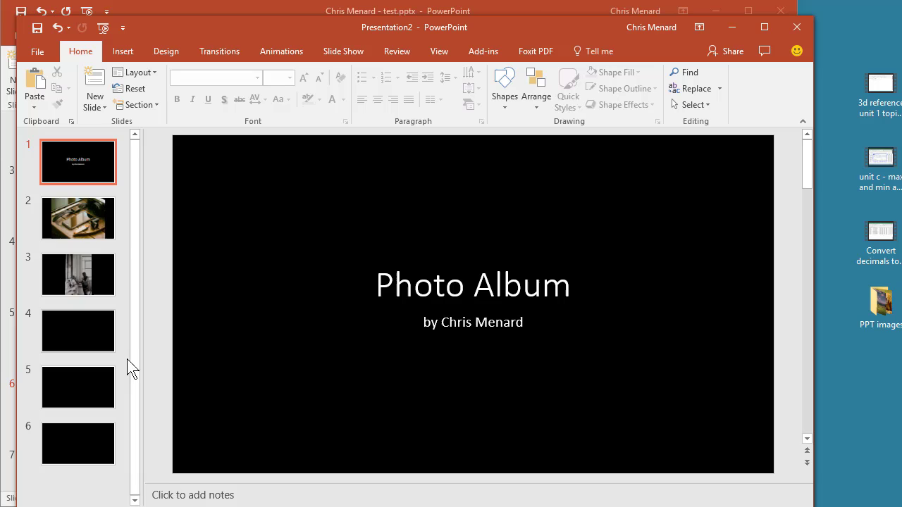
Step: Browse the album's photo slides through to the final boat slide
click(77, 275)
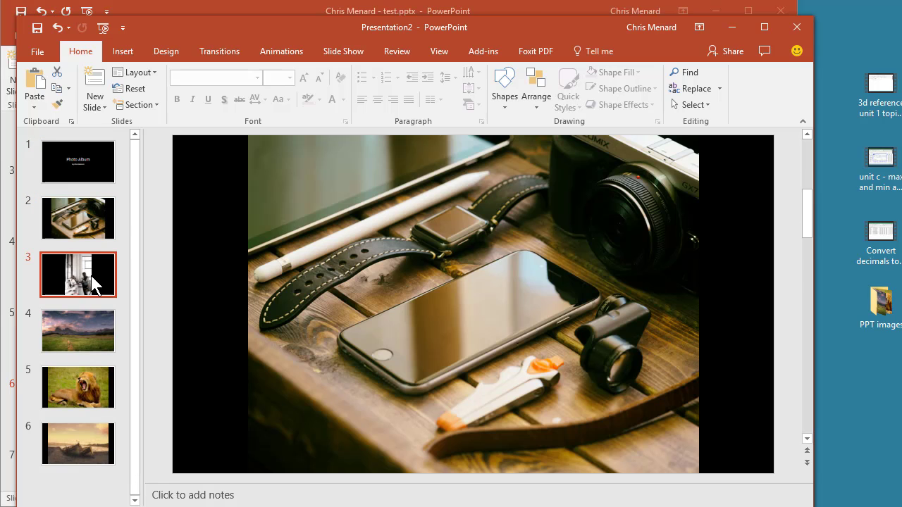
click(78, 331)
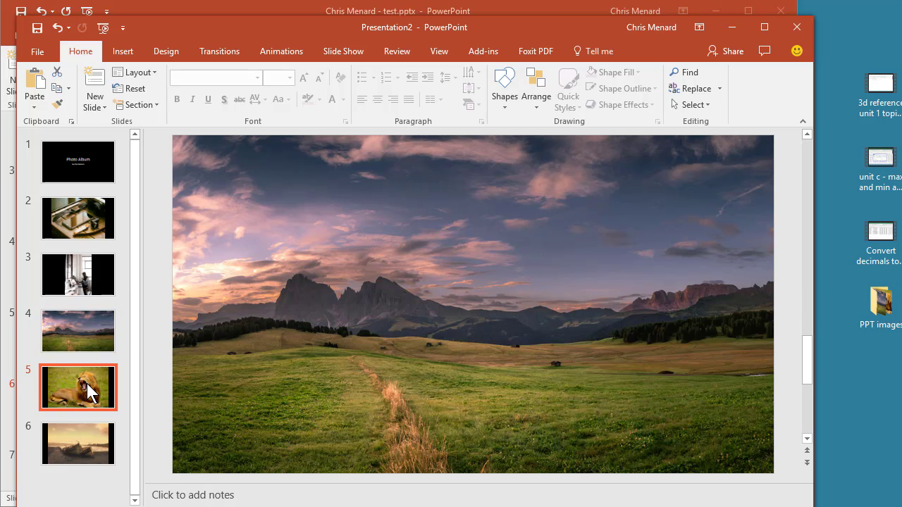
click(77, 443)
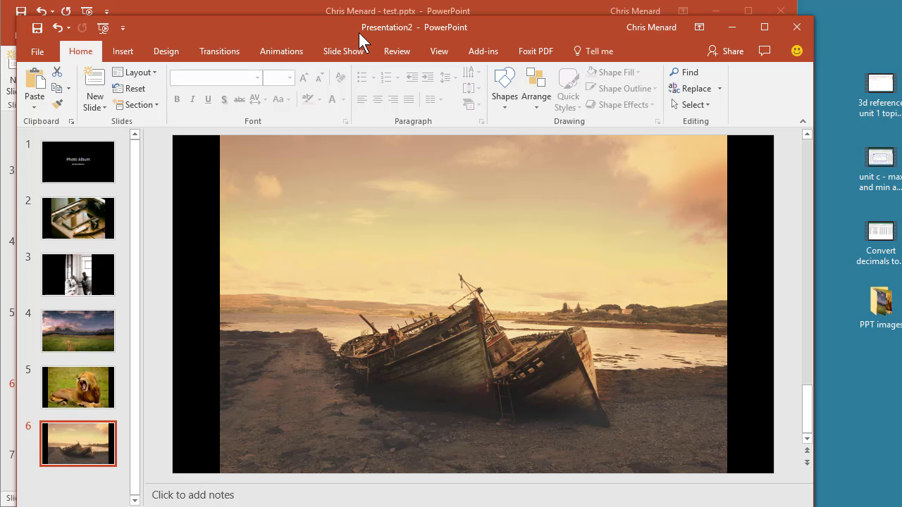
Step: Save the album to the Desktop as Photo Album.pptx and check its 10.6 MB size in file info
click(36, 50)
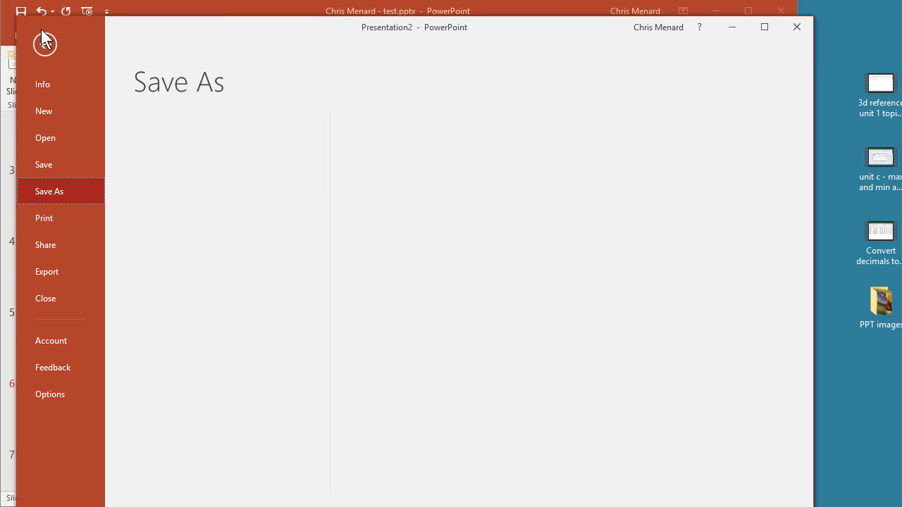
click(59, 192)
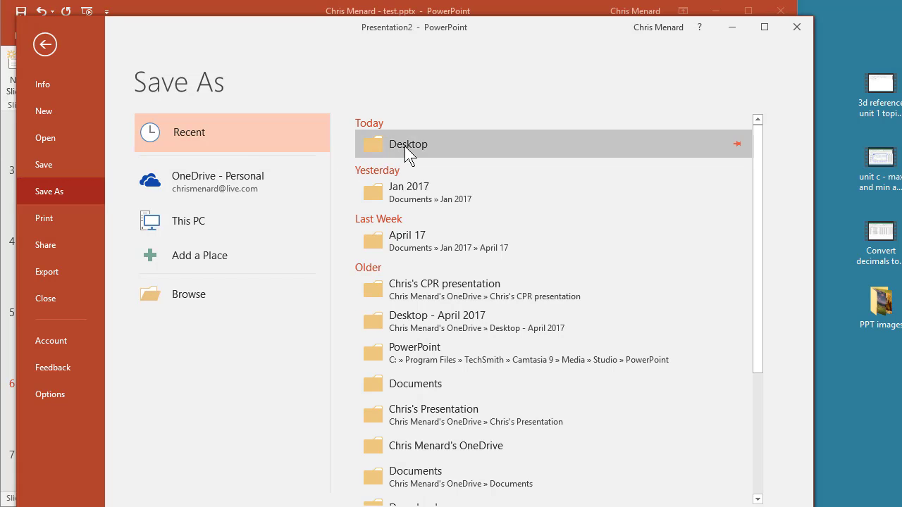
double_click(409, 143)
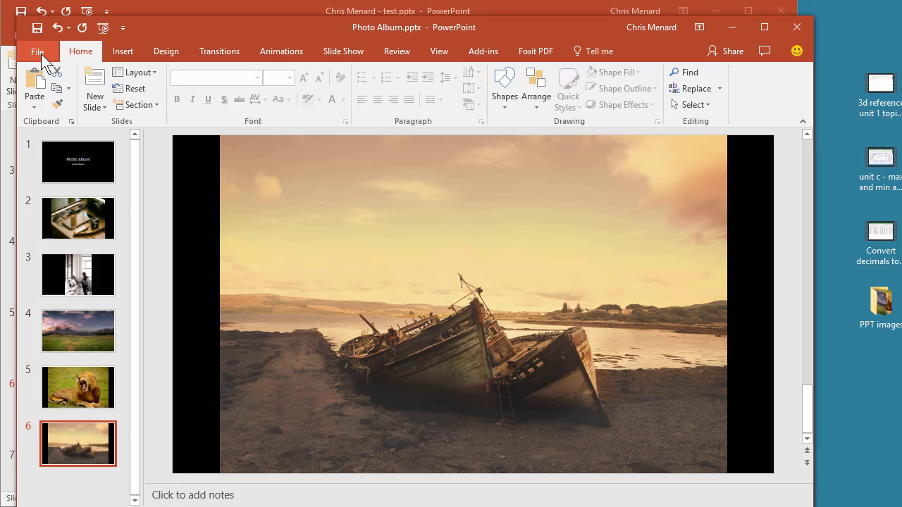
click(36, 51)
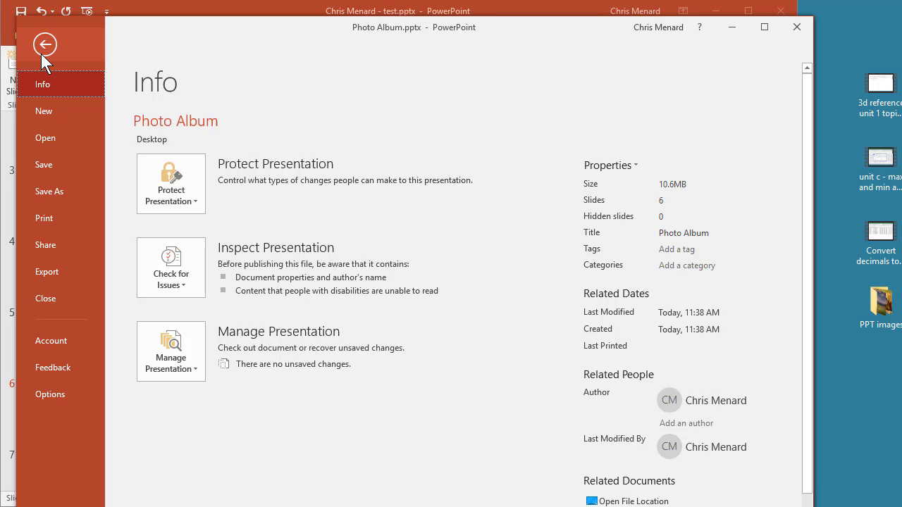
mouse_move(793, 34)
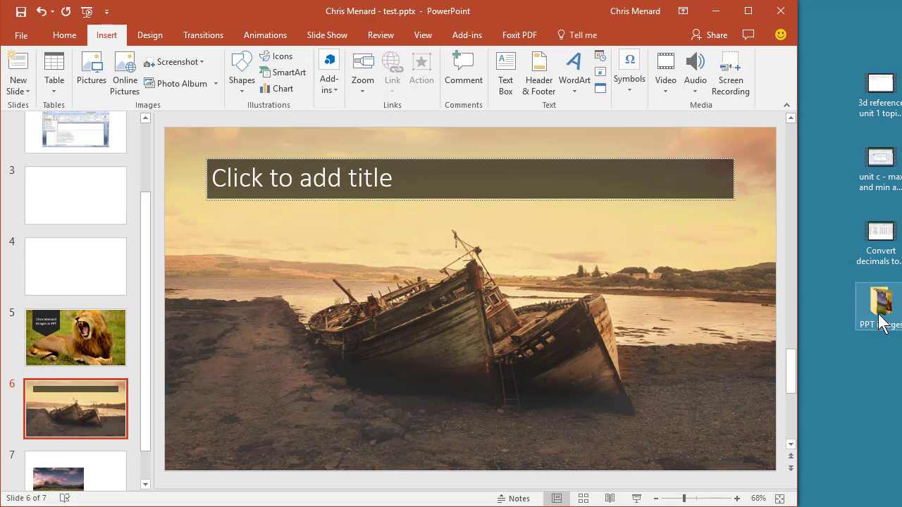
Step: Open the PPT images folder and view lemuel-butler-515.jpg, the 15.3 MB lion photo, in IrfanView
double_click(880, 304)
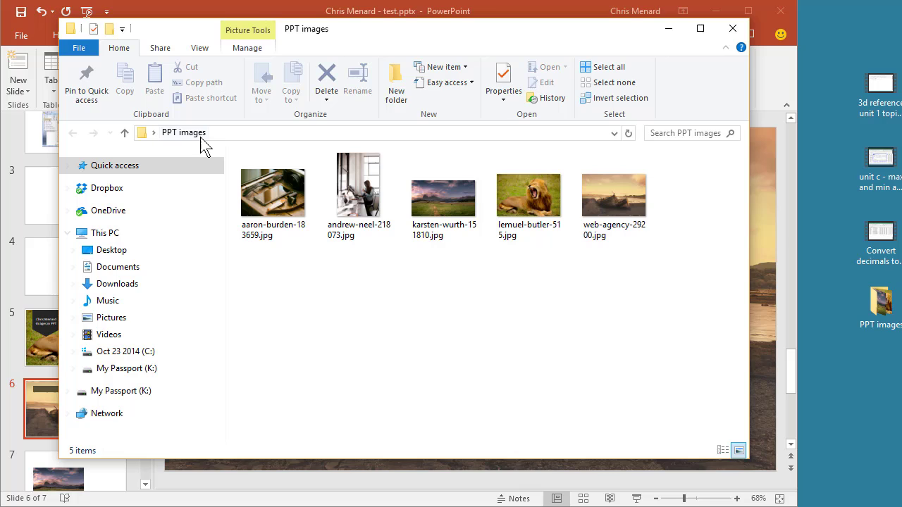
click(615, 195)
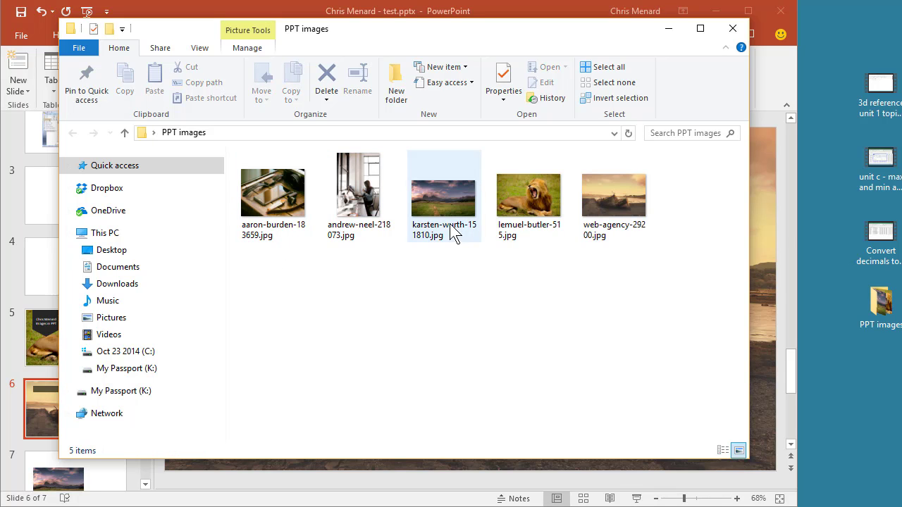
double_click(529, 195)
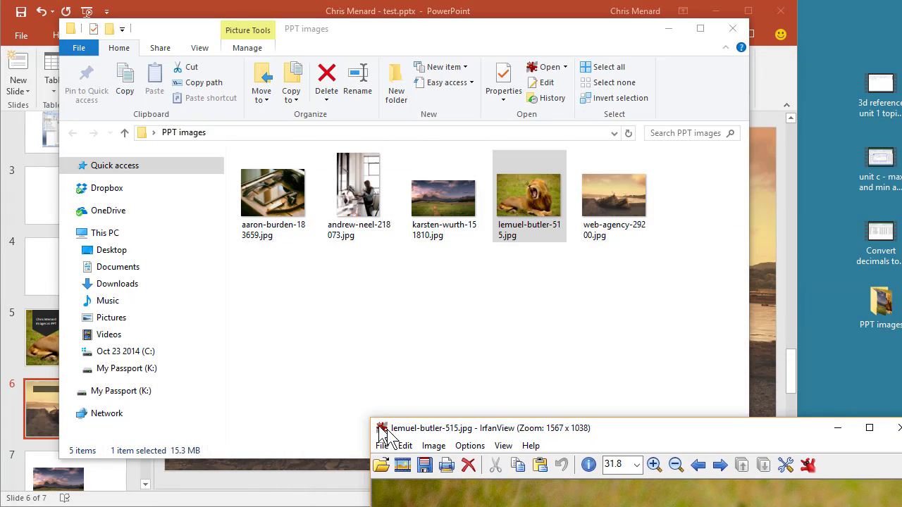
drag(486, 428, 440, 155)
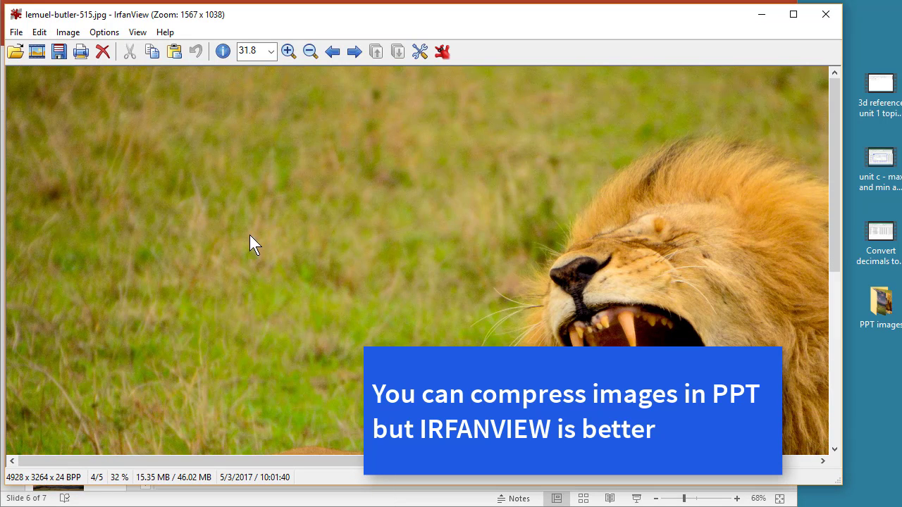
mouse_move(144, 28)
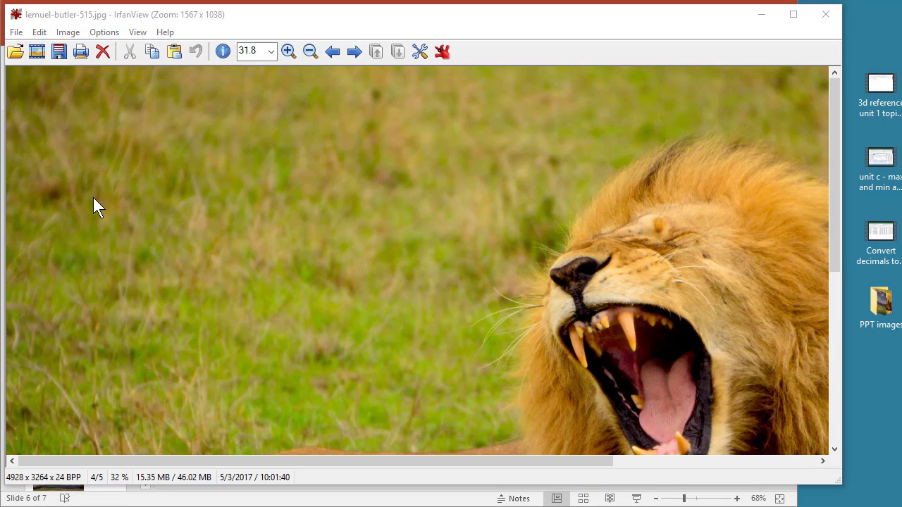
Step: Batch-convert all five photos to 1500 px wide, outputting to a new PPT images\smaller folder
click(321, 372)
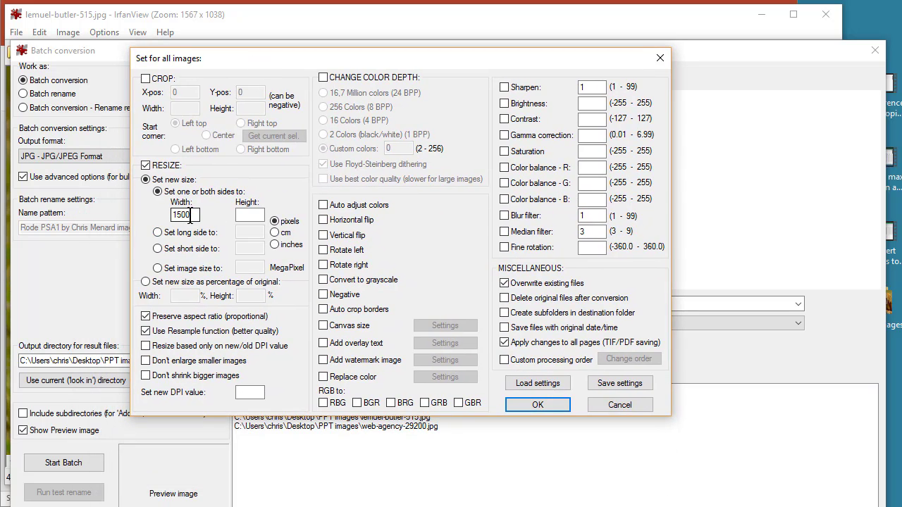
click(537, 404)
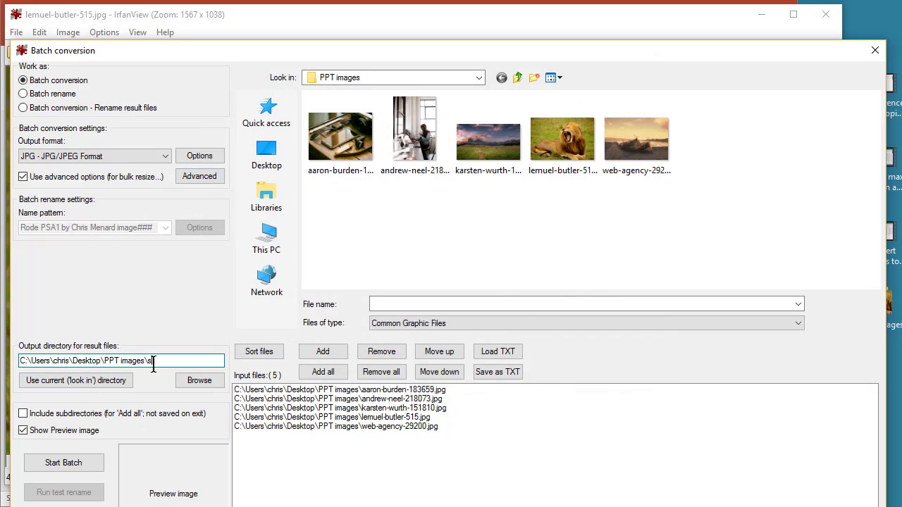
text(maller)
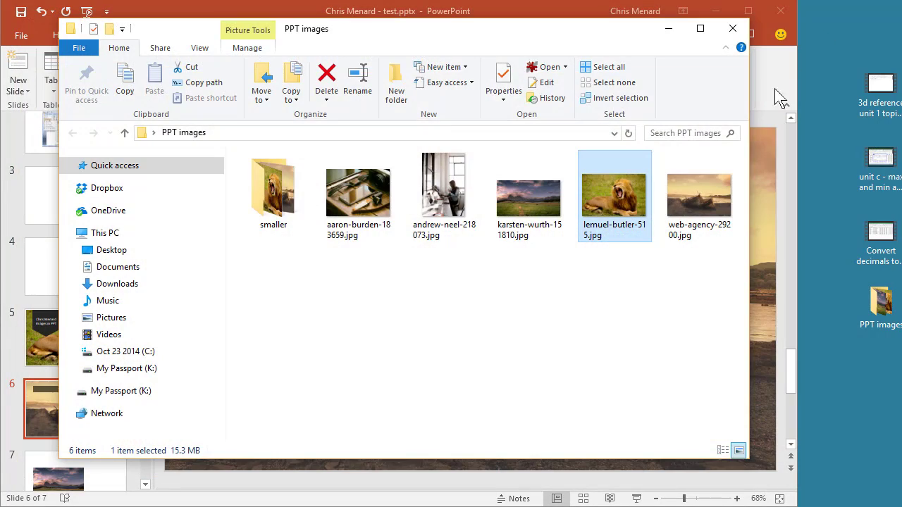
Step: Compare sizes: originals total 77.5 MB, the five resized photos in smaller total 1.07 MB
click(716, 265)
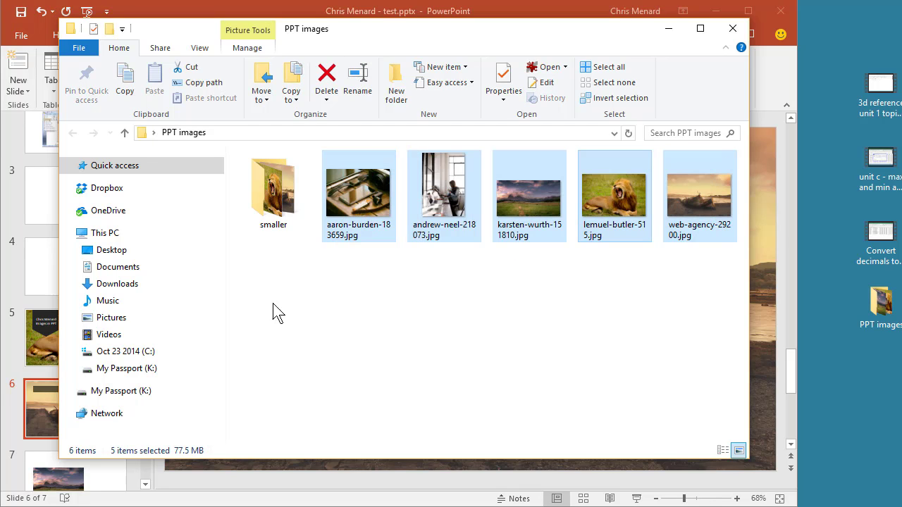
mouse_move(245, 406)
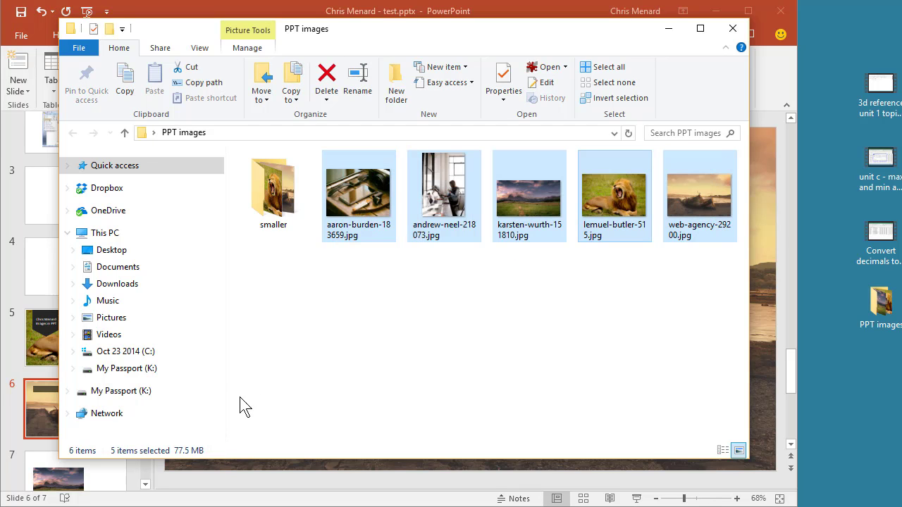
click(274, 191)
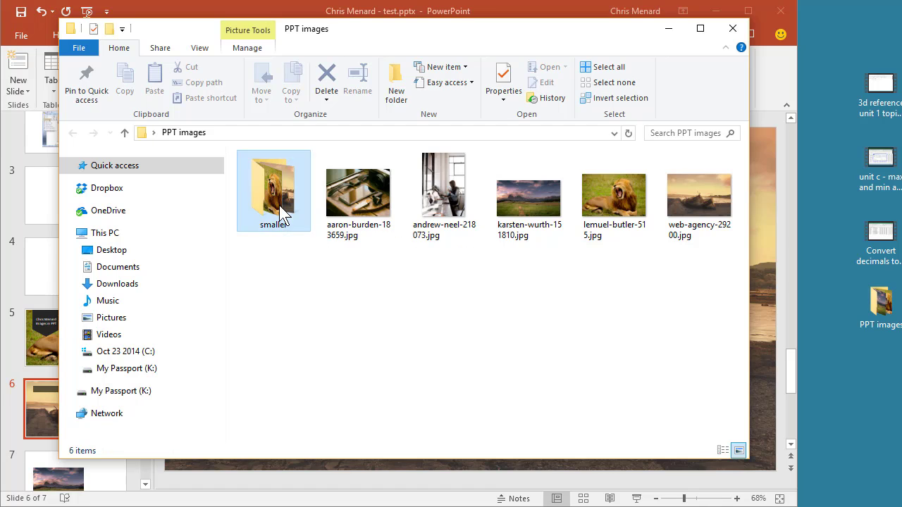
double_click(274, 191)
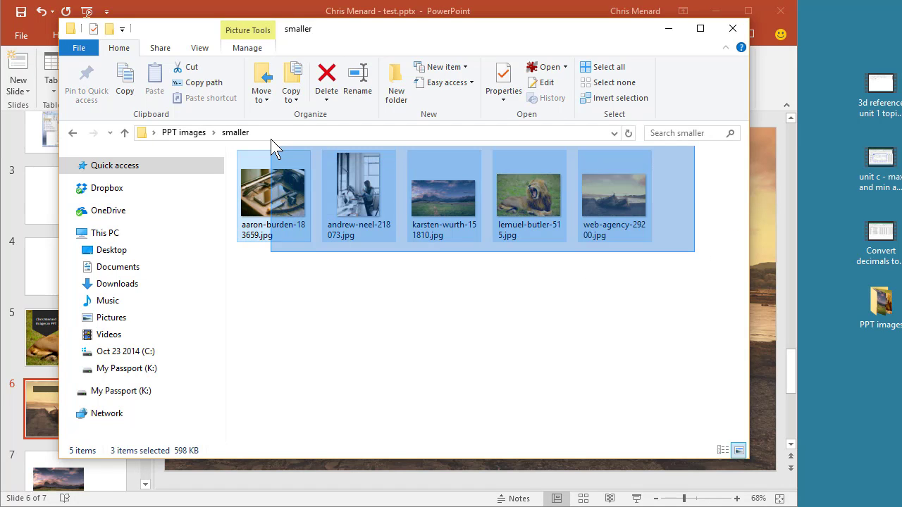
click(603, 66)
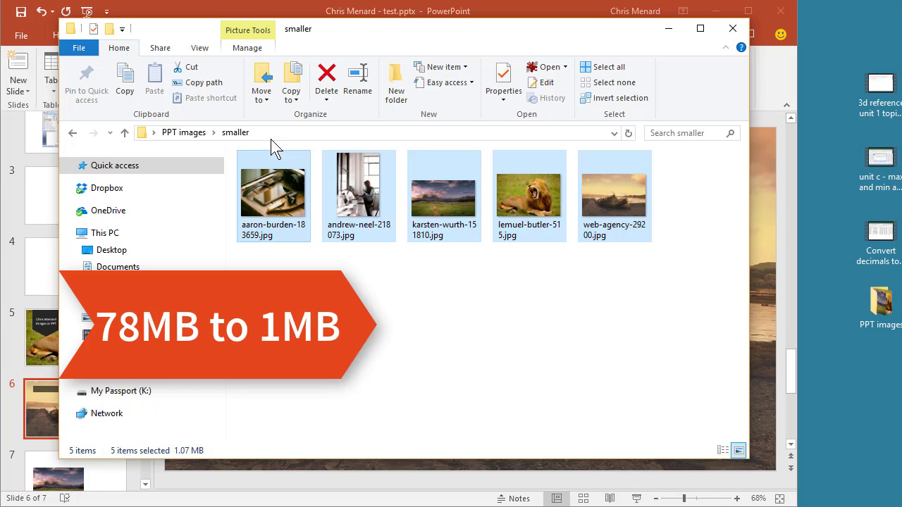
mouse_move(281, 211)
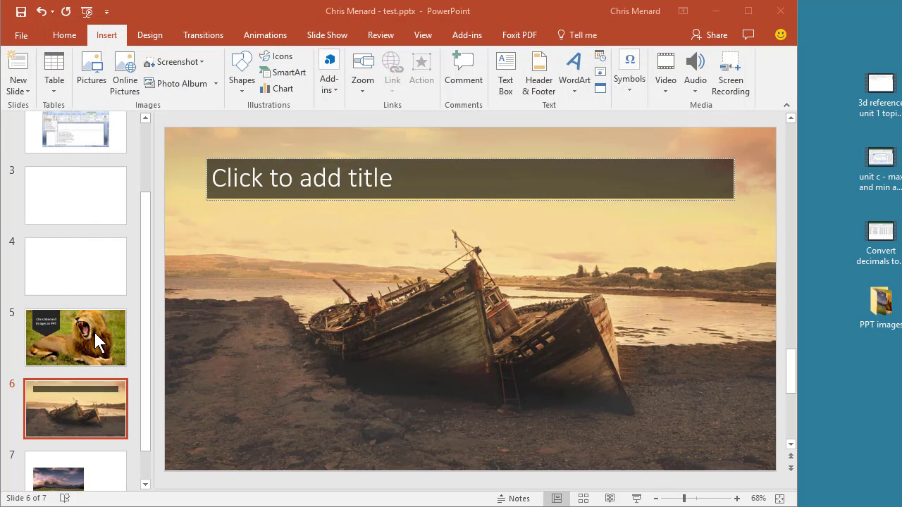
mouse_move(106, 331)
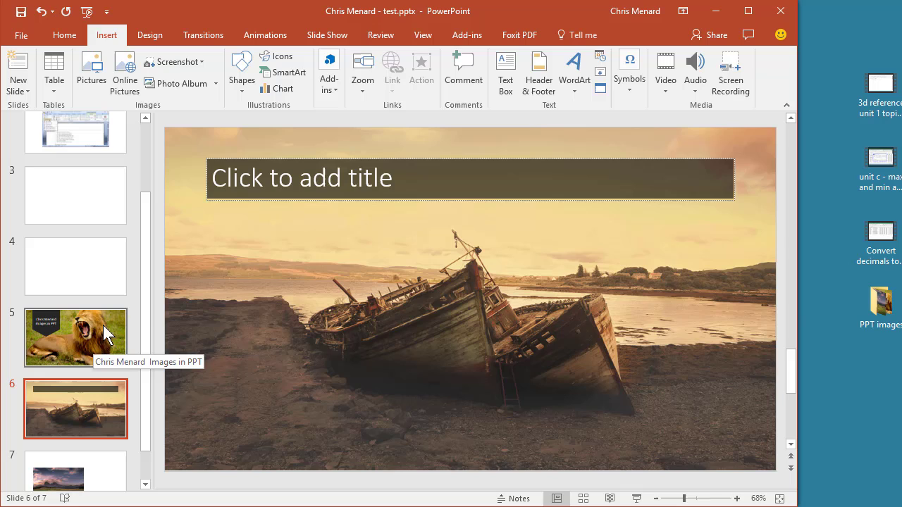
scroll(up, 3)
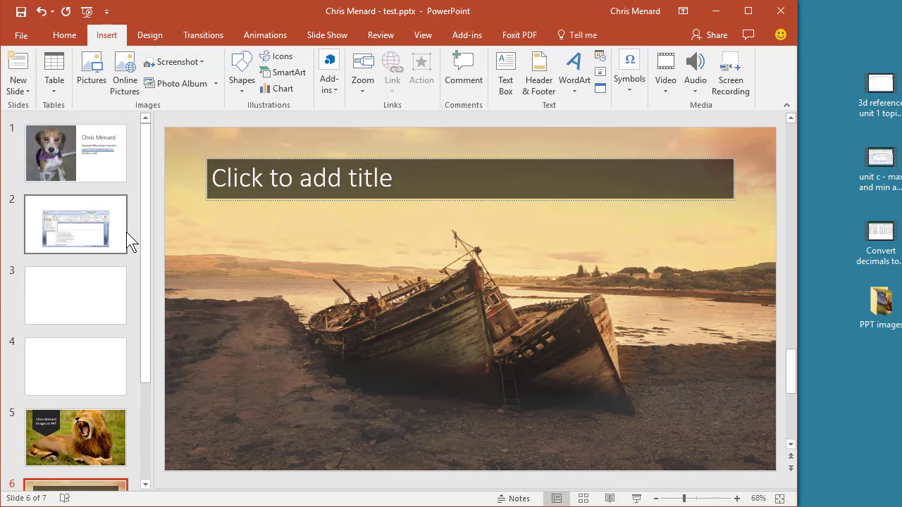
mouse_move(125, 243)
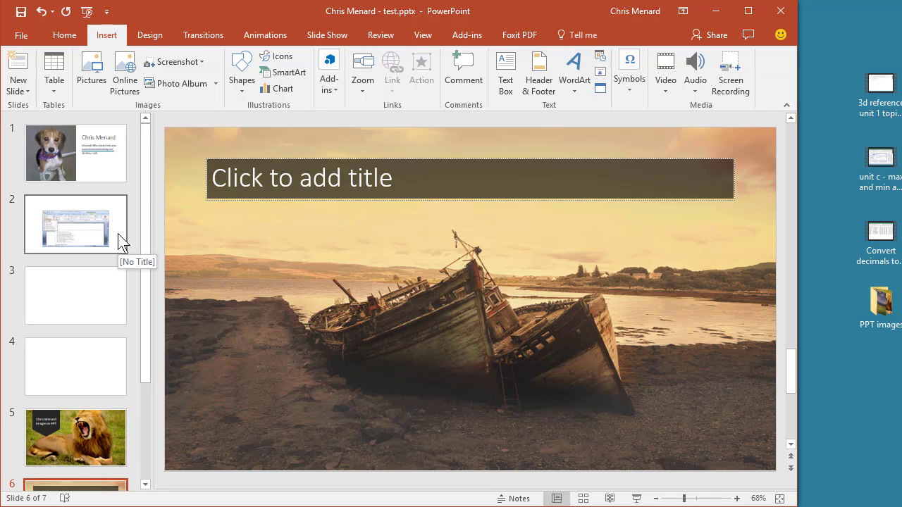
mouse_move(147, 294)
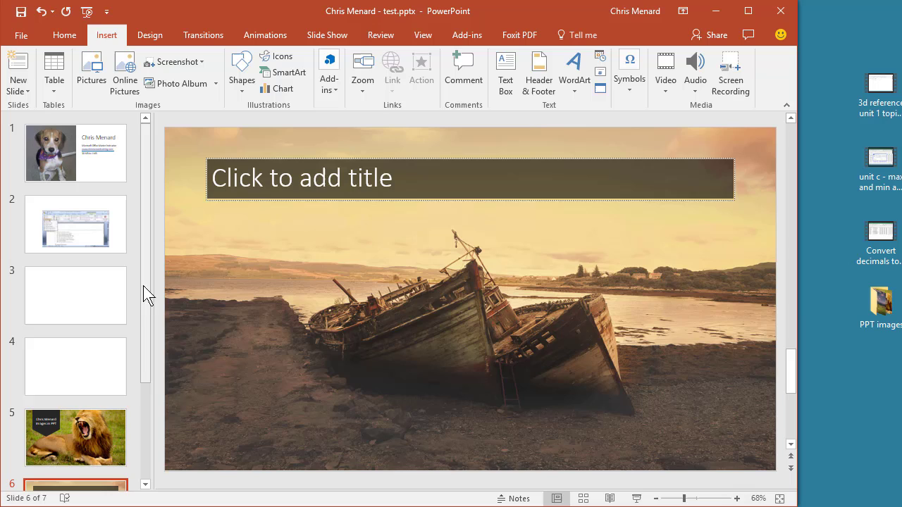
scroll(down, 3)
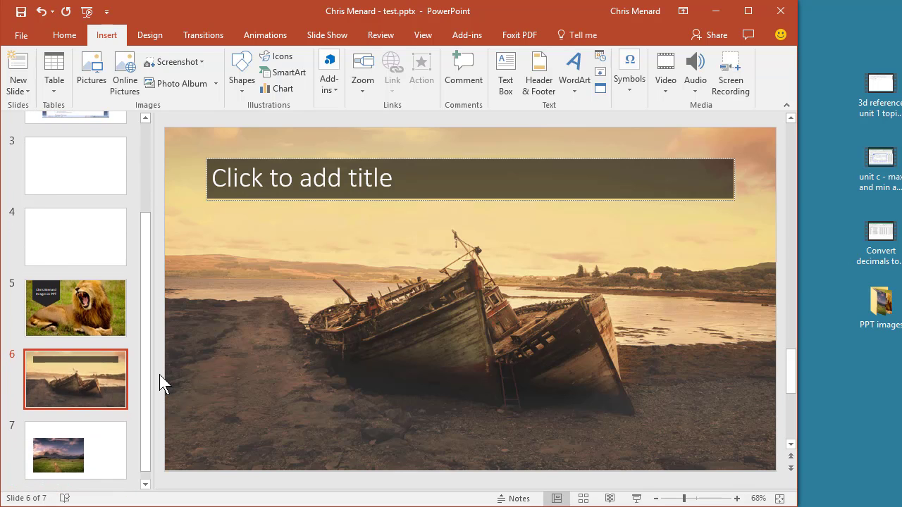